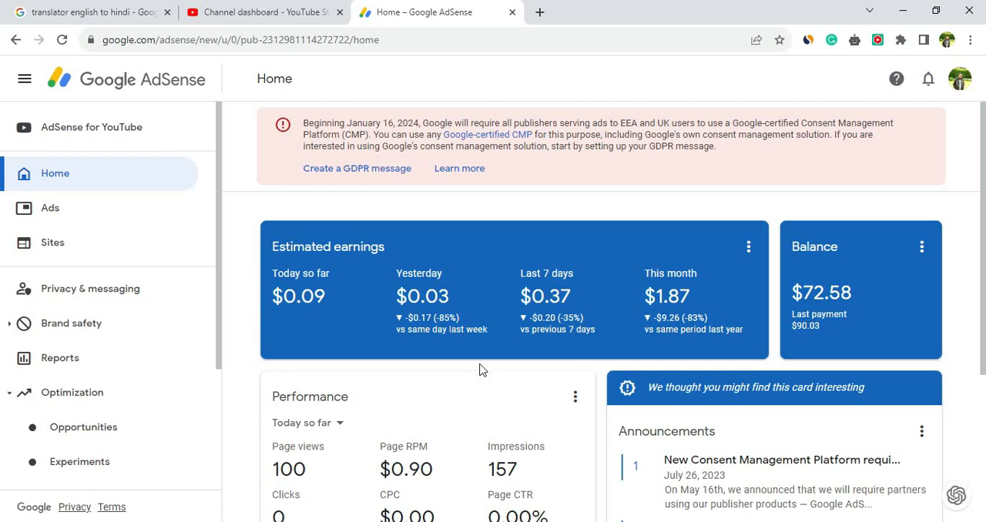
mouse_move(259, 195)
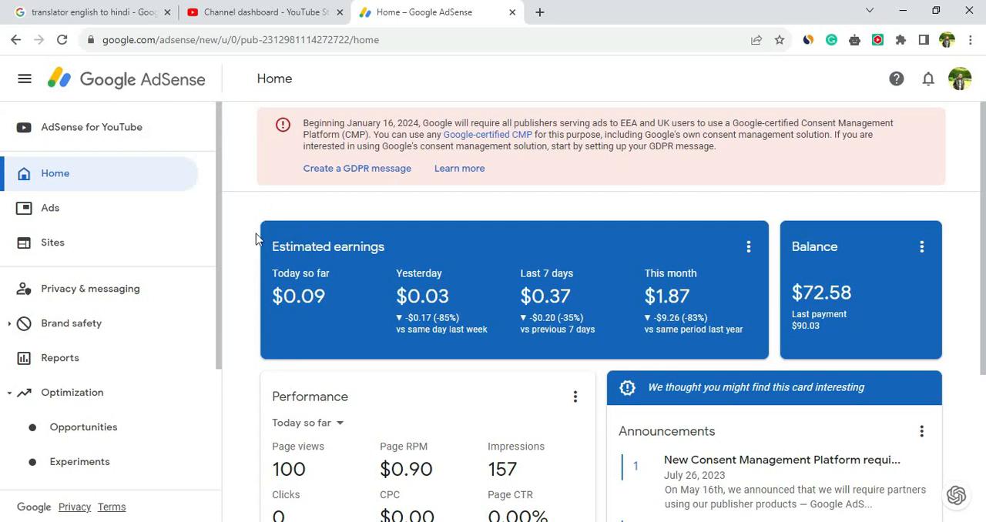
mouse_move(283, 234)
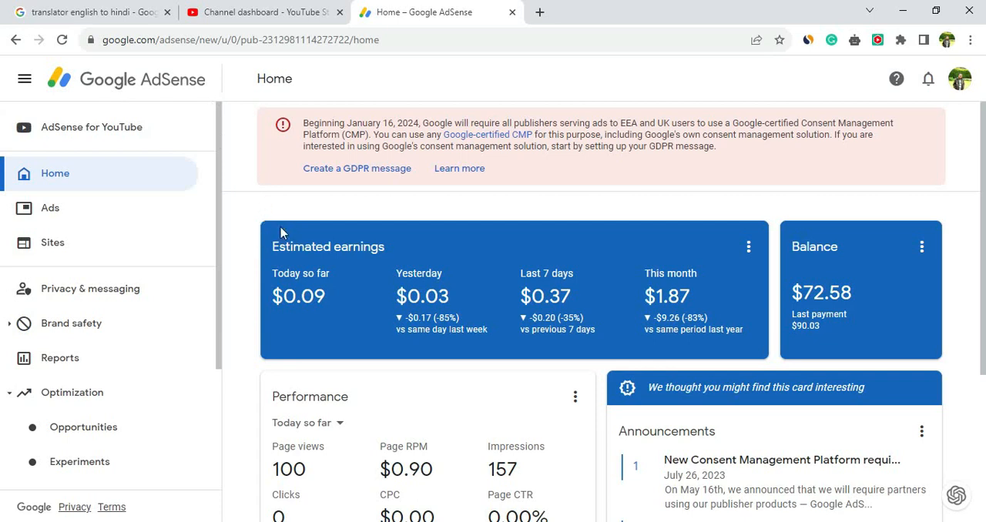
mouse_move(475, 231)
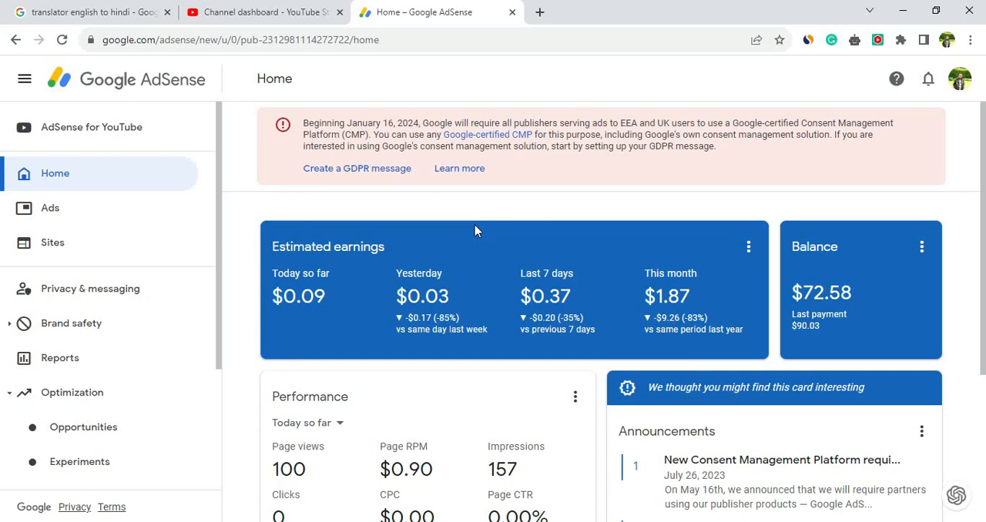
mouse_move(373, 125)
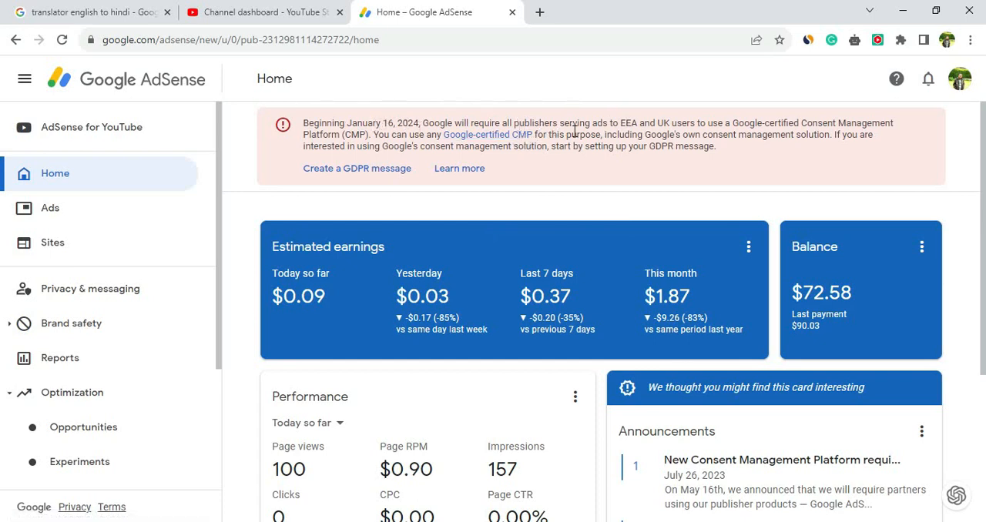
mouse_move(633, 127)
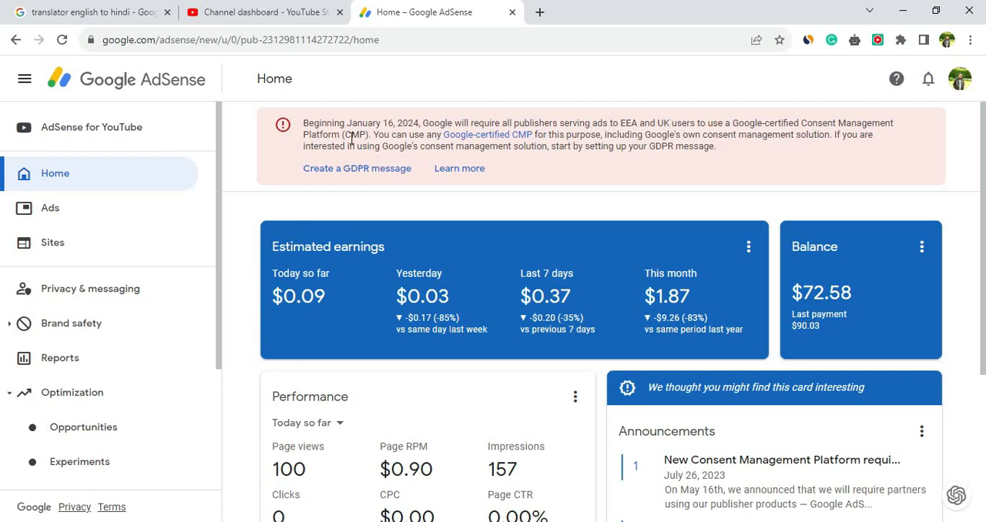
mouse_move(512, 185)
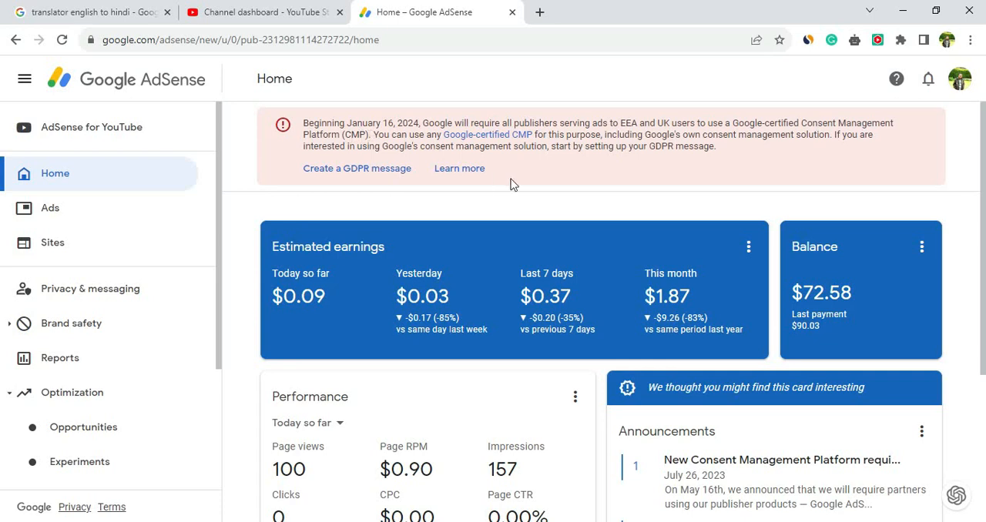
mouse_move(666, 129)
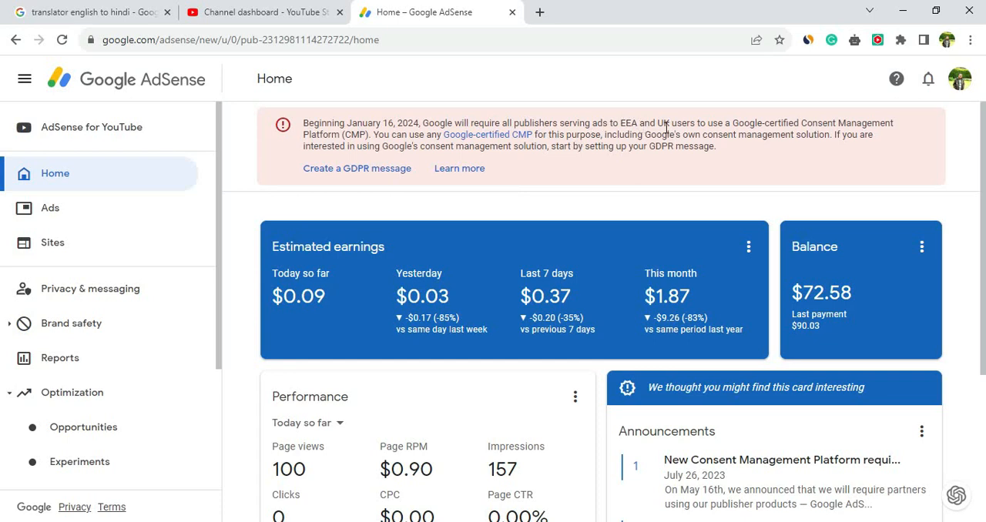
mouse_move(624, 234)
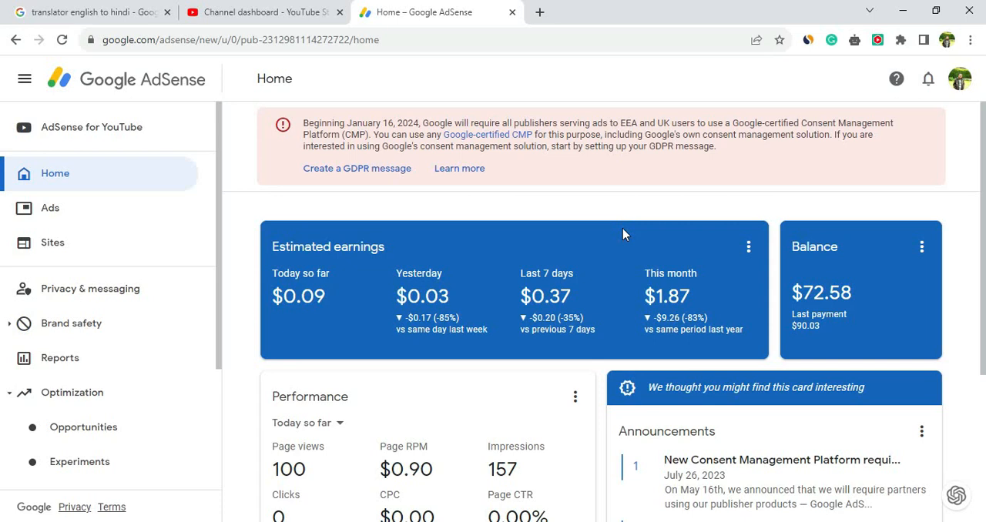
mouse_move(601, 188)
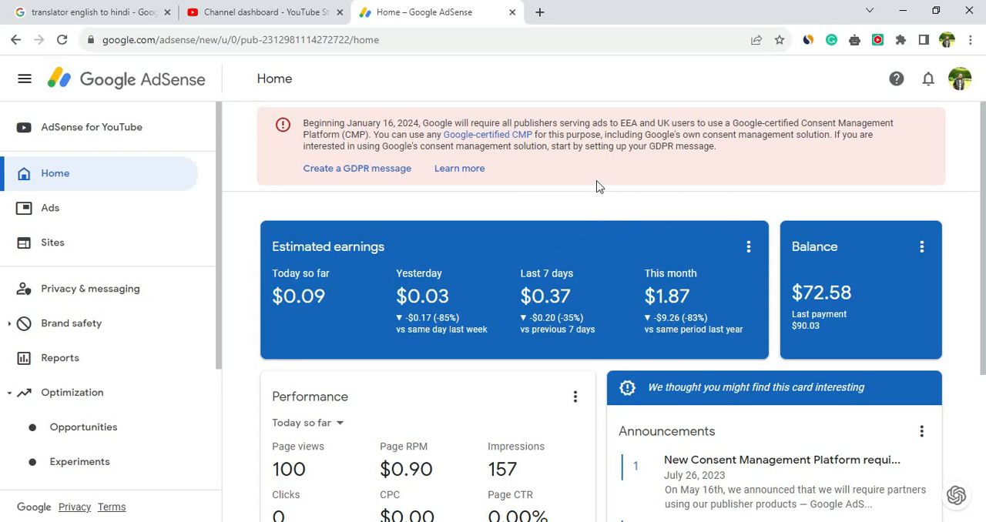
mouse_move(422, 137)
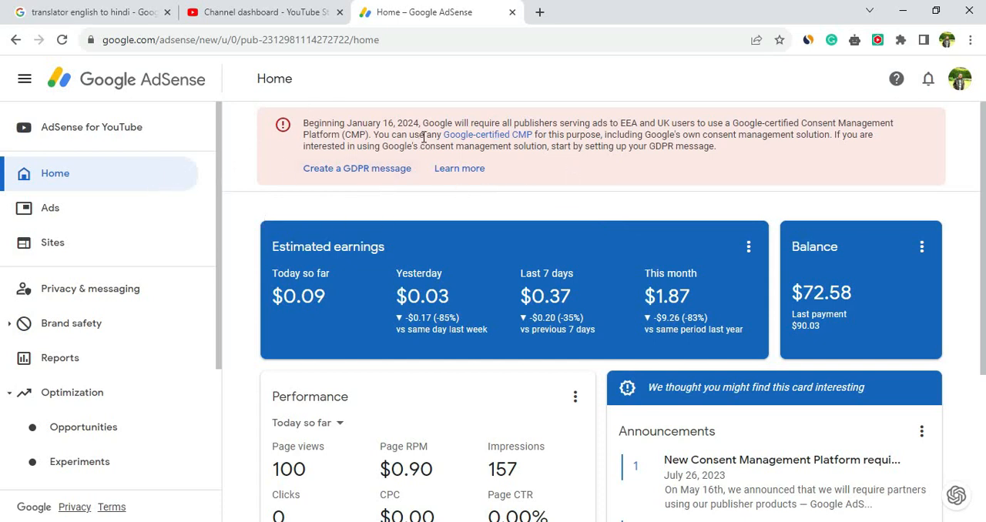
mouse_move(328, 191)
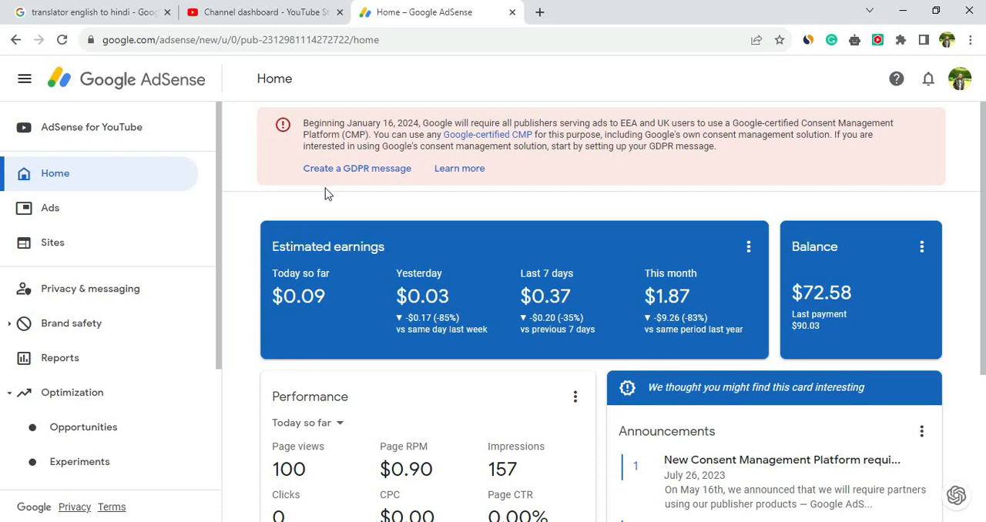
mouse_move(360, 204)
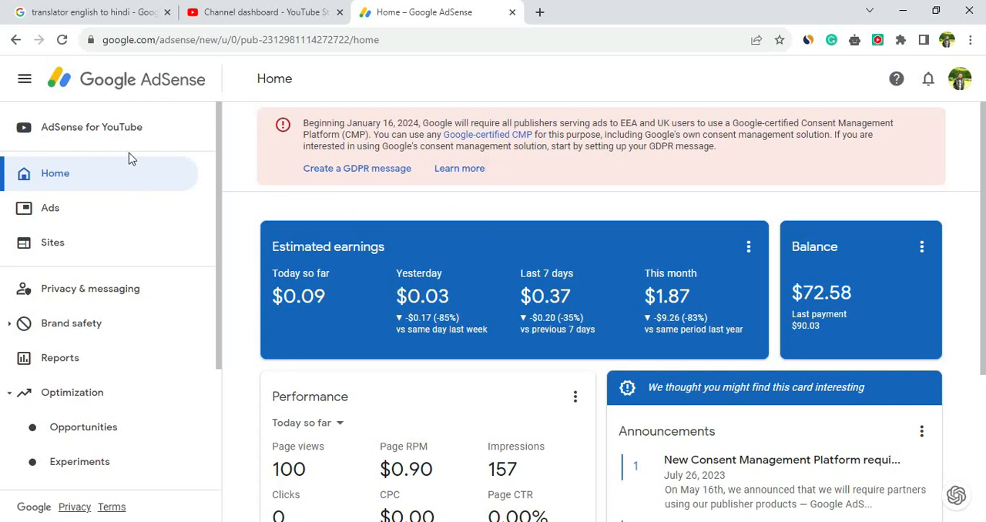
mouse_move(111, 151)
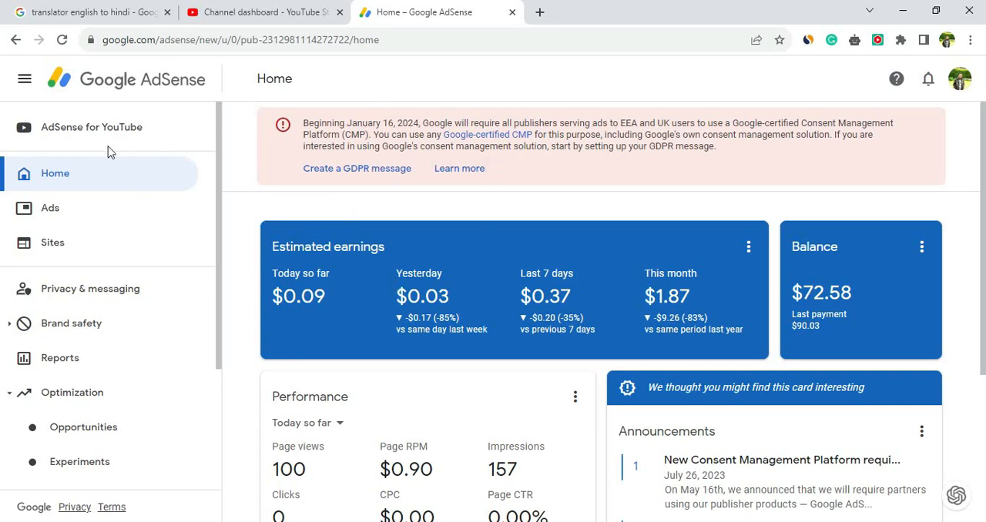
mouse_move(373, 204)
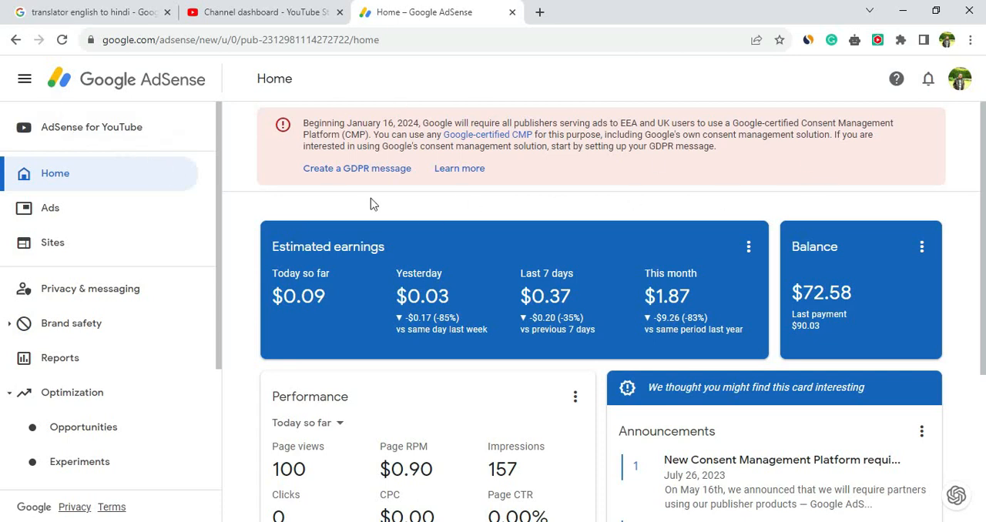
mouse_move(364, 171)
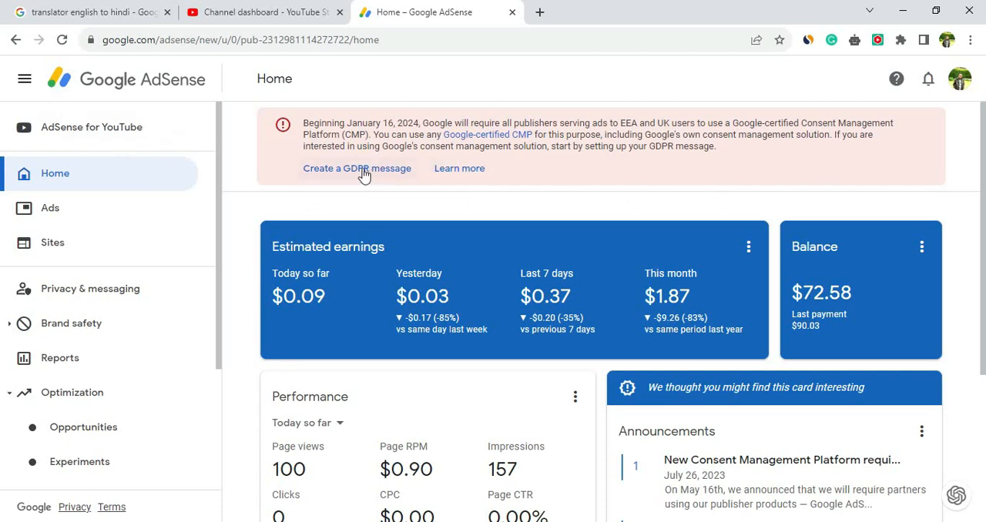
Start a new GDPR consent message from the home banner and dismiss the intro overview.
click(358, 168)
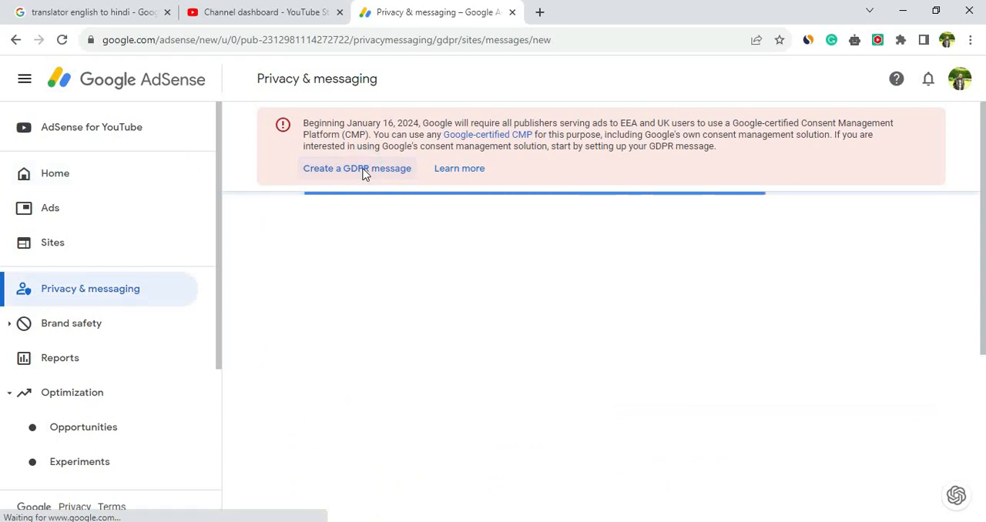
click(357, 168)
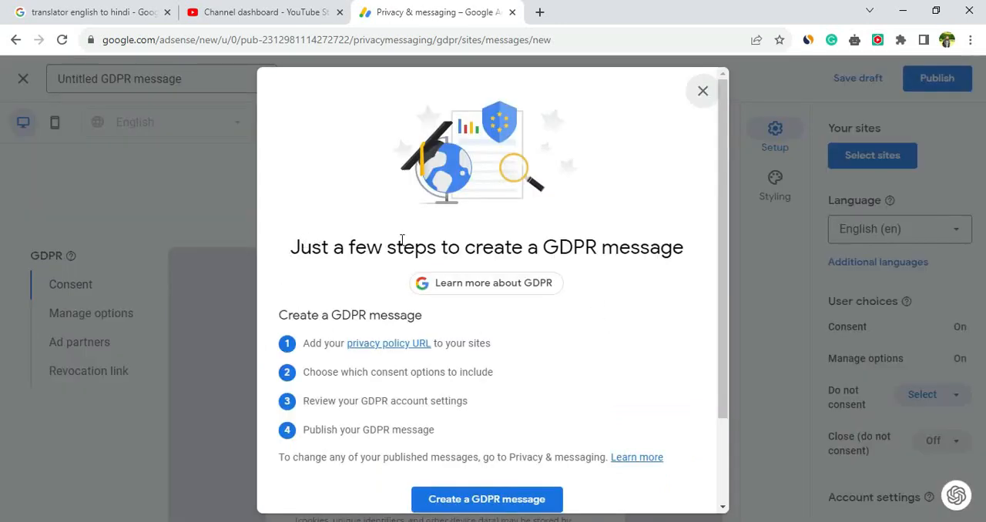
mouse_move(617, 319)
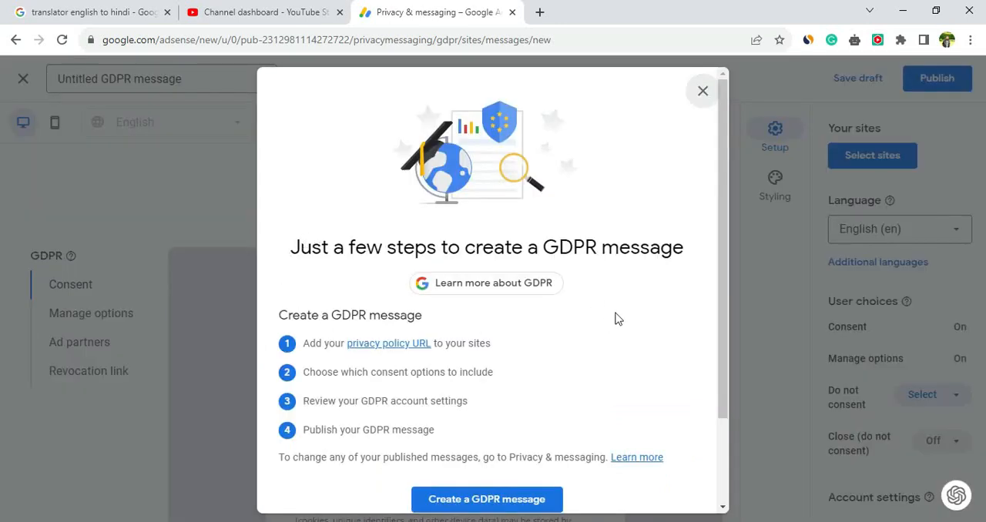
scroll(down, 3)
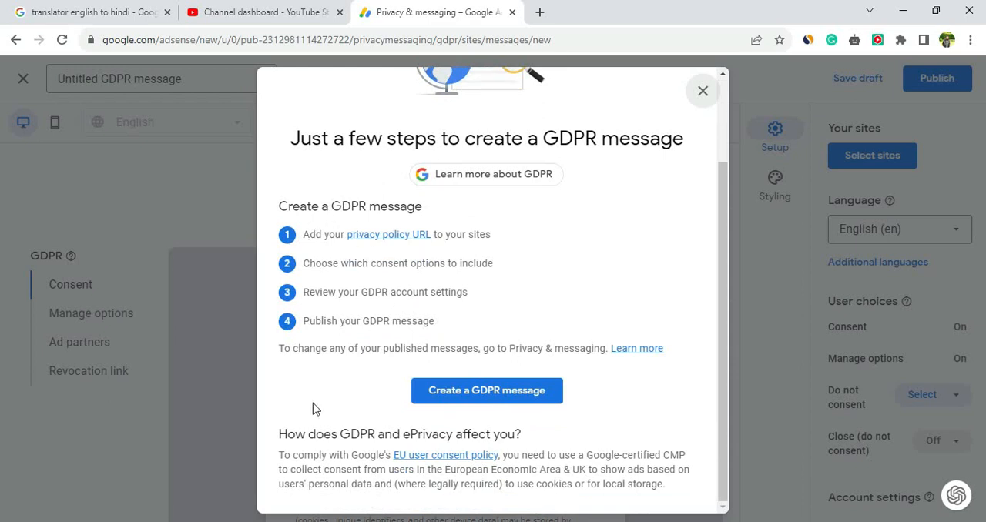
mouse_move(463, 288)
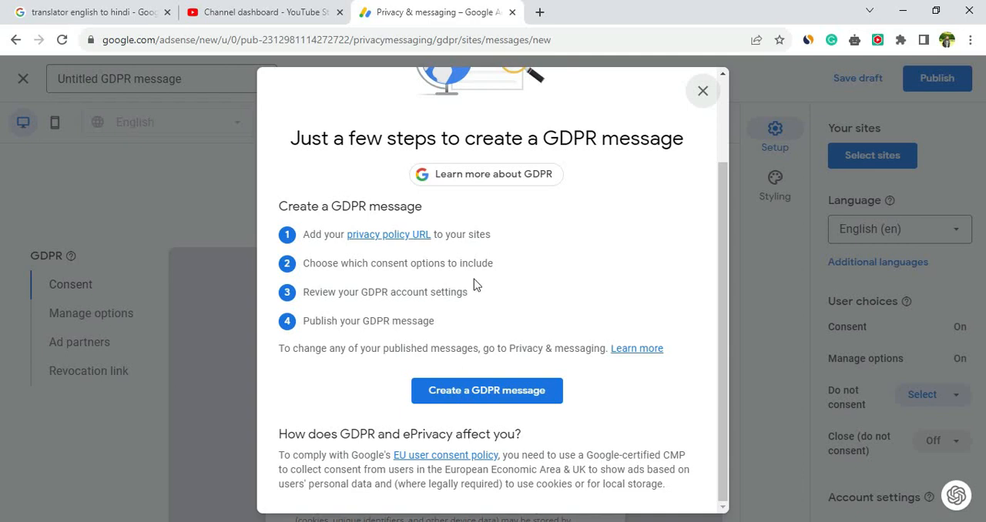
mouse_move(404, 262)
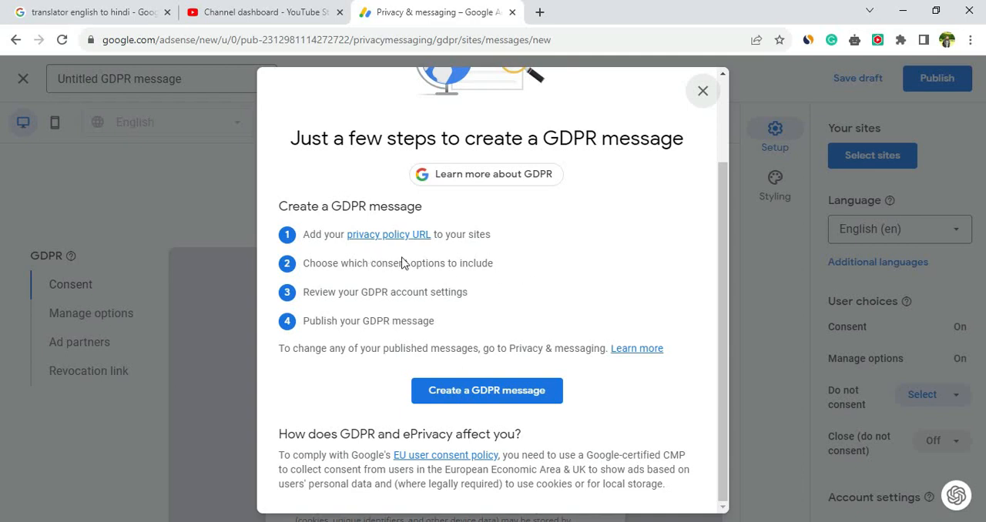
mouse_move(506, 256)
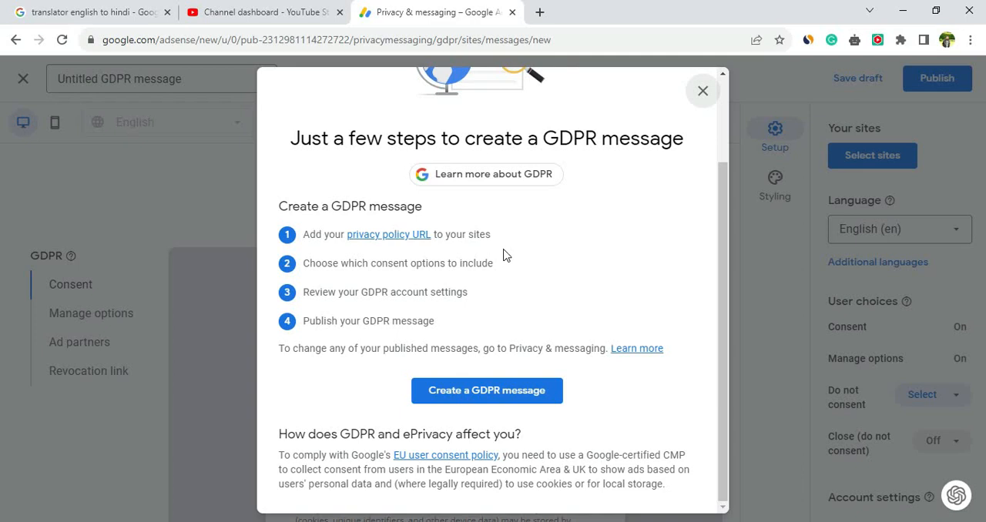
mouse_move(478, 276)
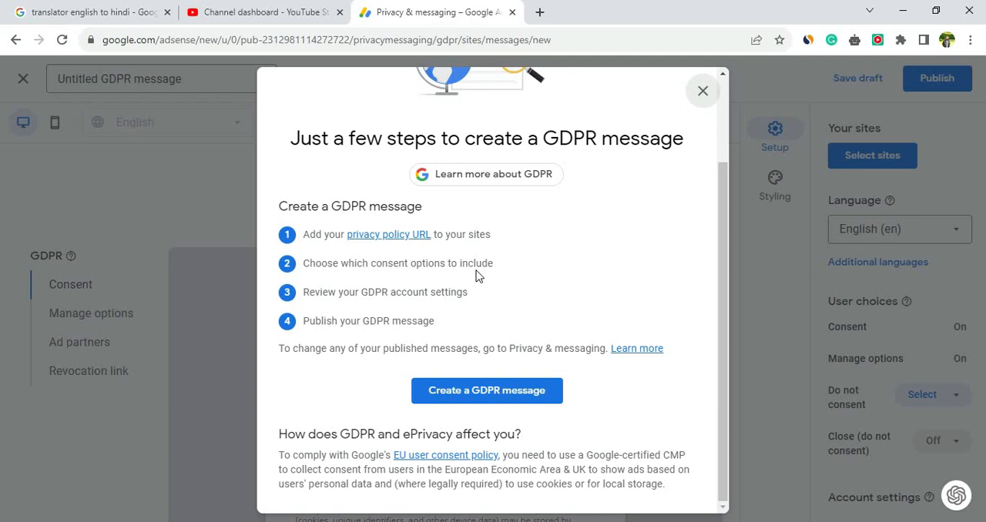
click(487, 391)
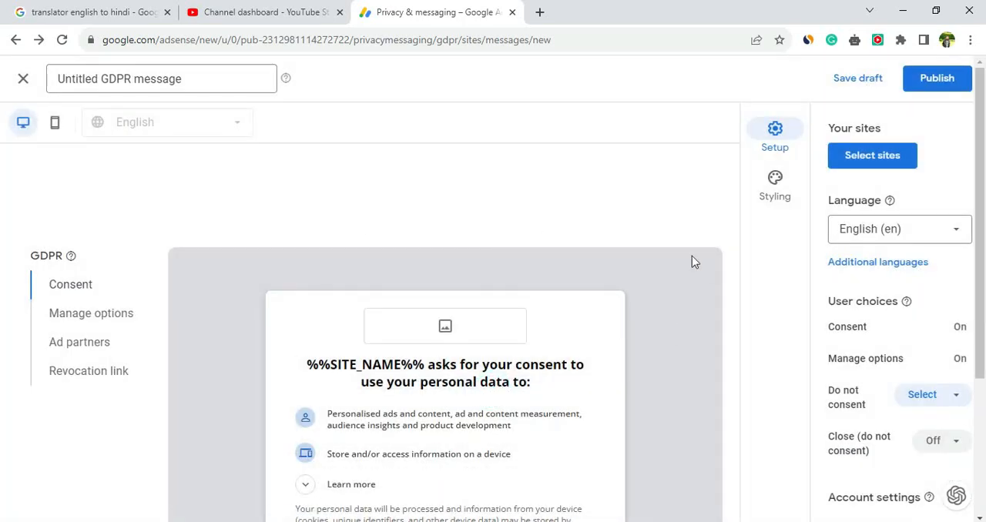
scroll(down, 3)
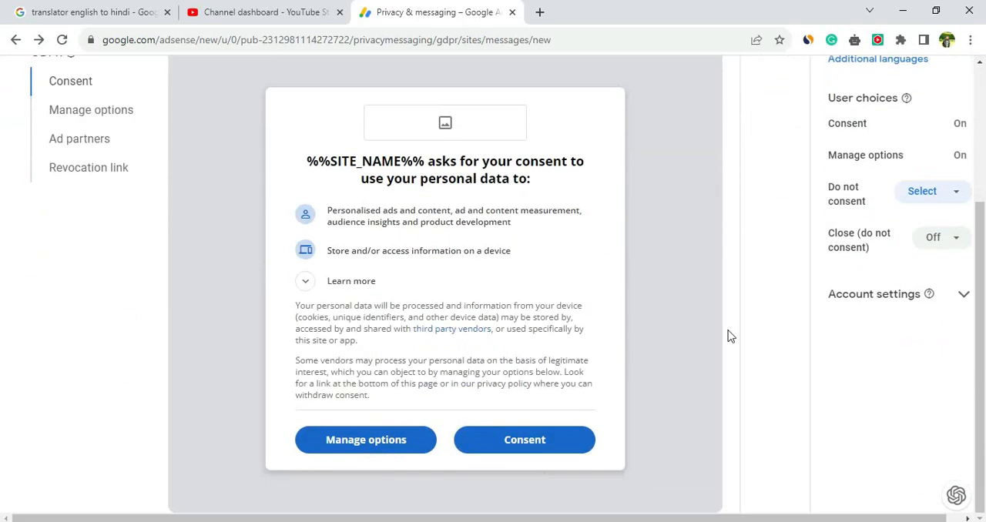
mouse_move(280, 262)
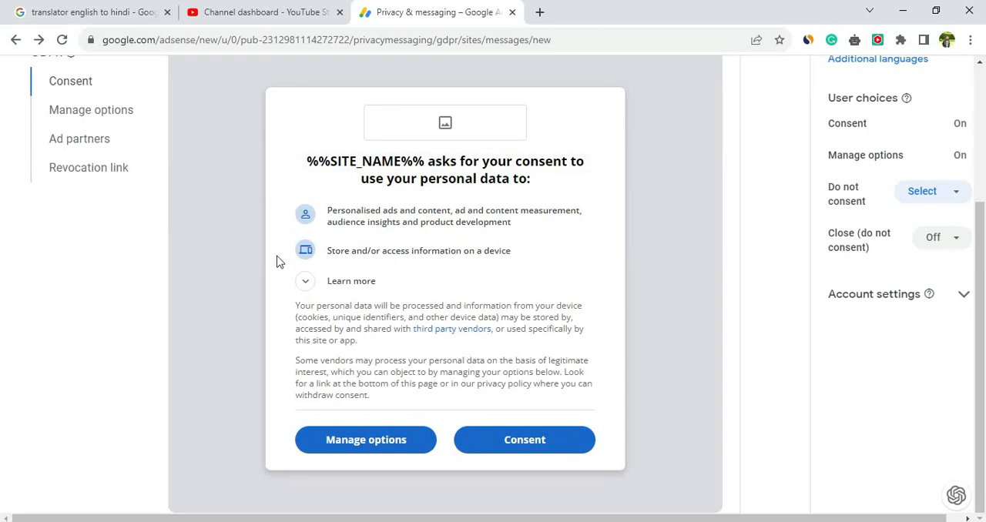
mouse_move(459, 315)
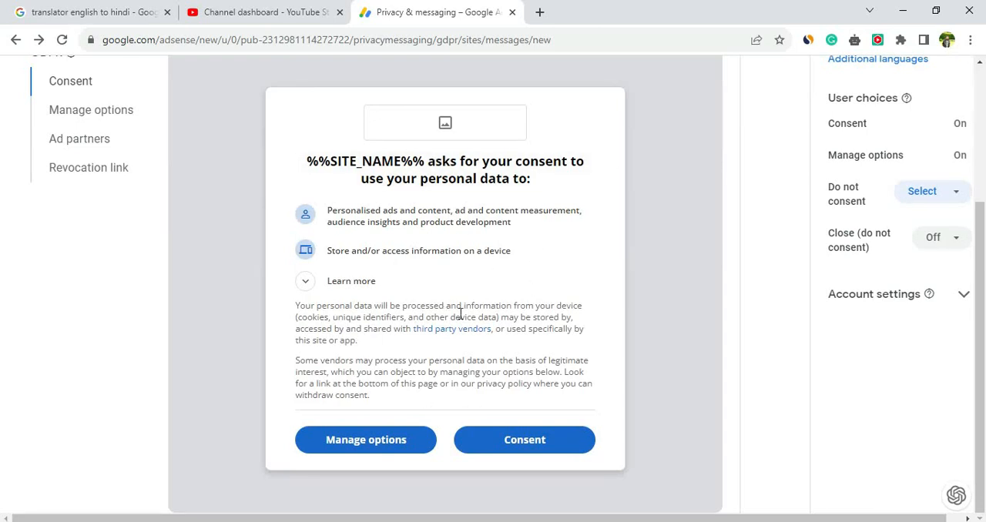
mouse_move(470, 383)
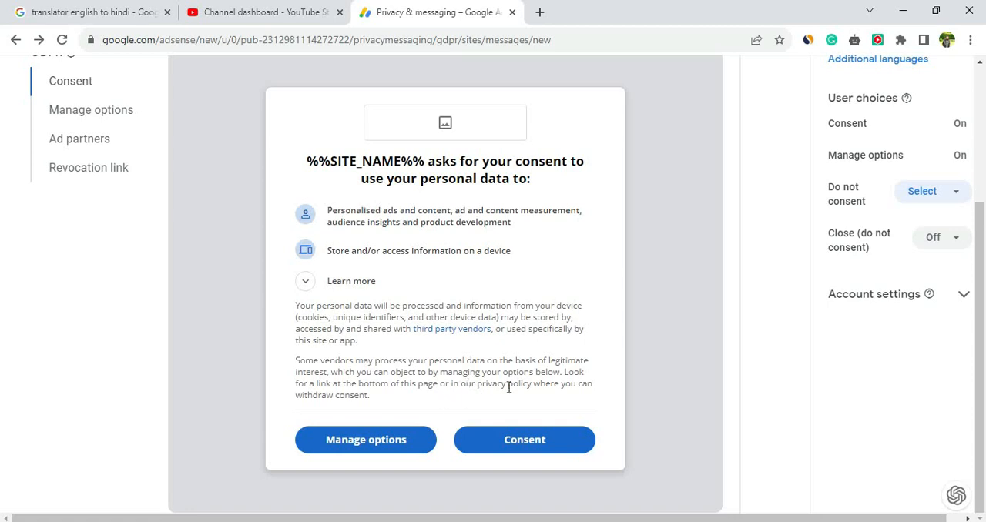
scroll(up, 3)
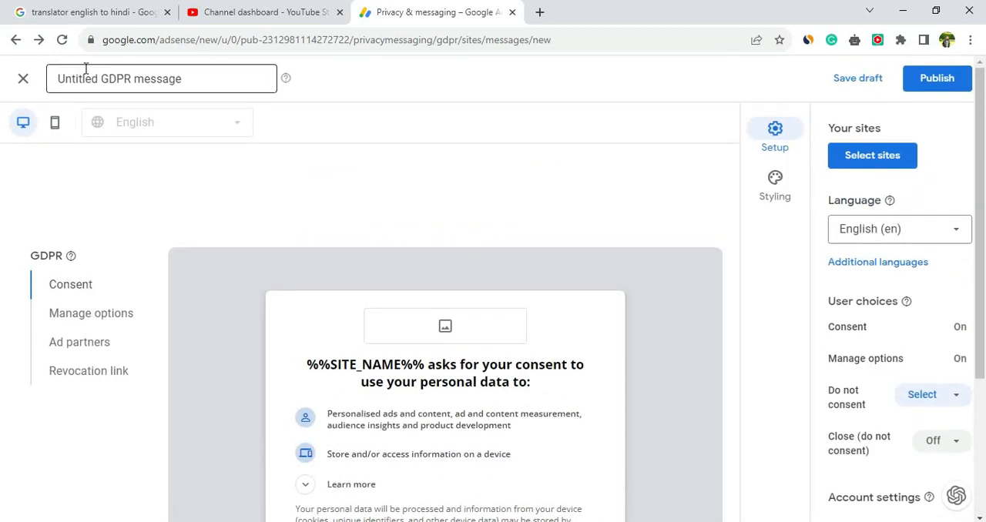
Rename the message from 'Untitled GDPR message' to 'GDPR' and bring up site selection.
double_click(116, 78)
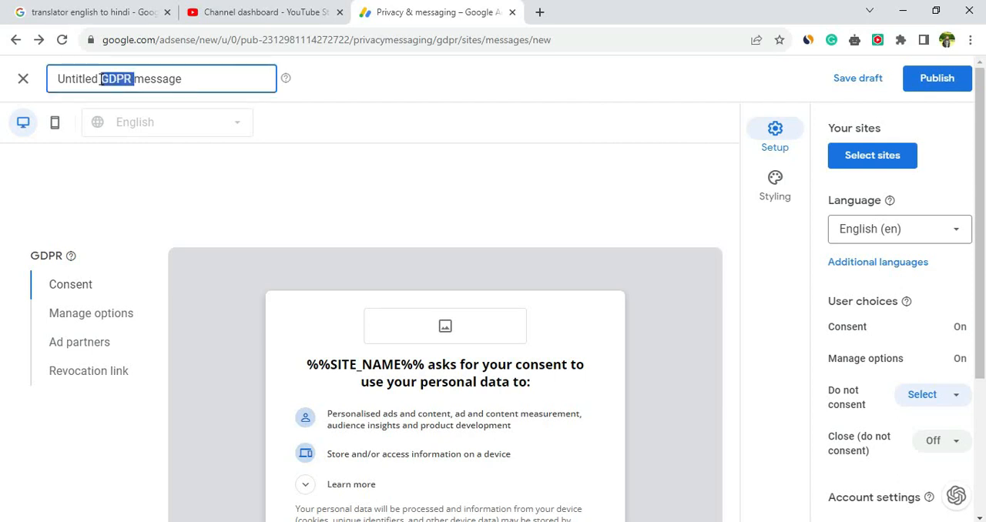
text(message)
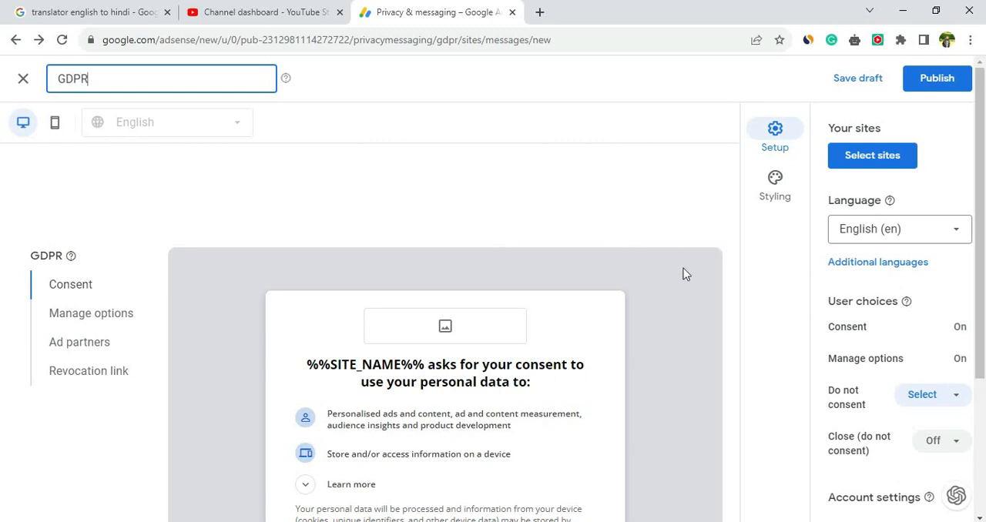
mouse_move(956, 170)
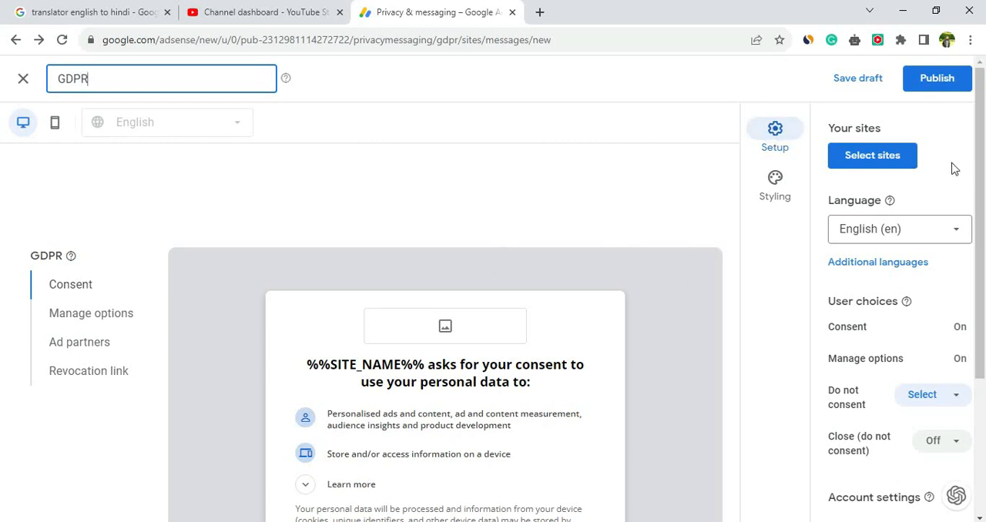
click(872, 154)
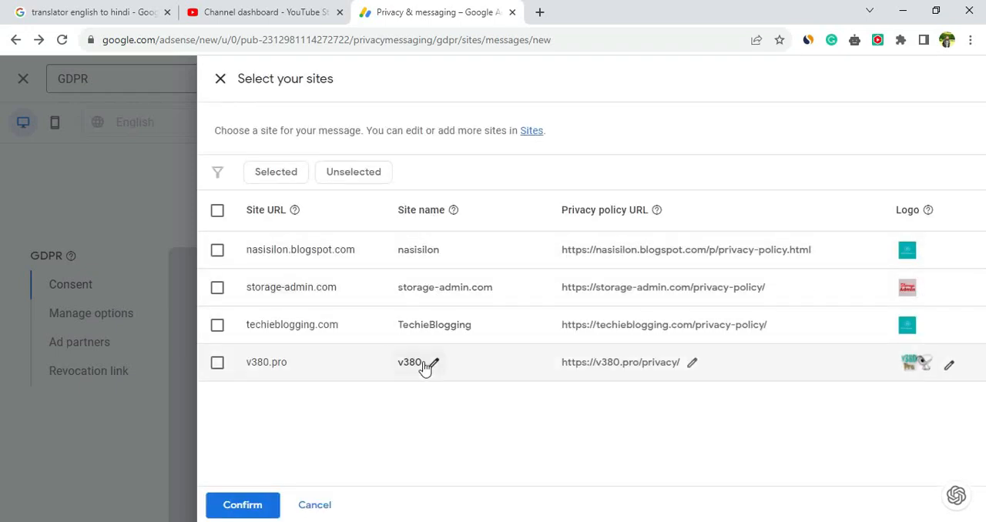
mouse_move(424, 401)
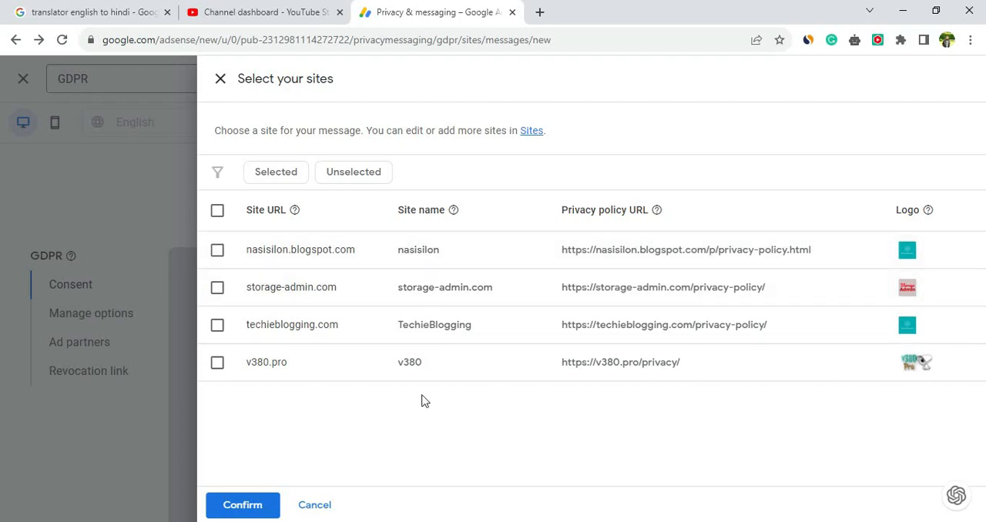
mouse_move(420, 250)
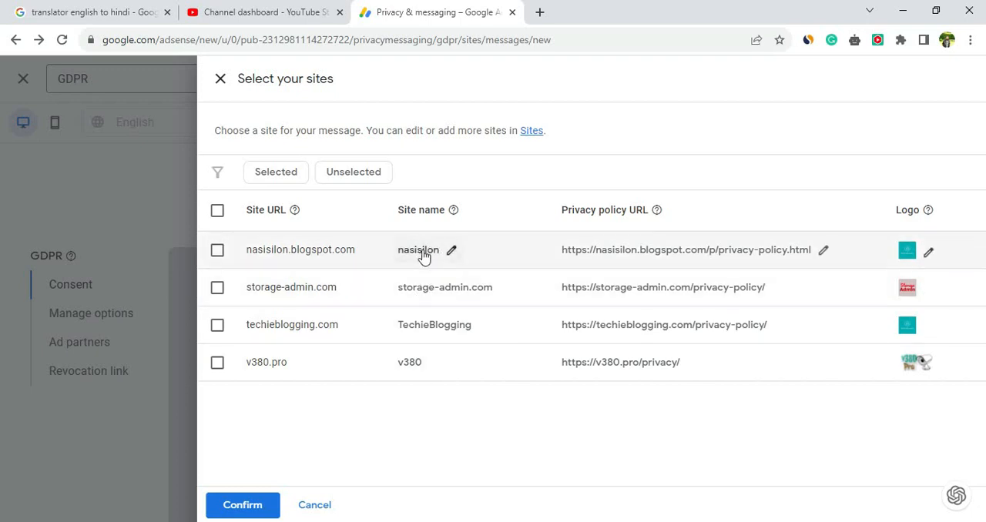
mouse_move(439, 253)
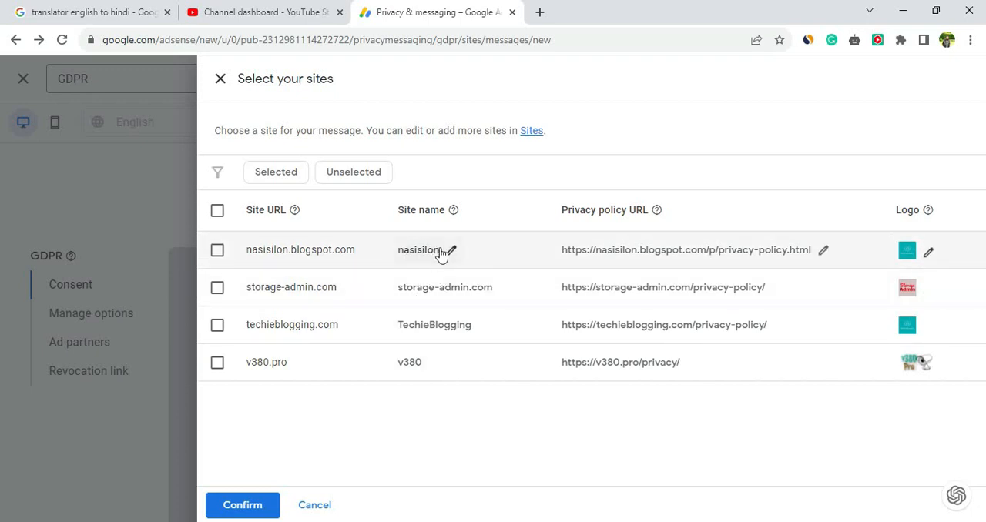
mouse_move(429, 254)
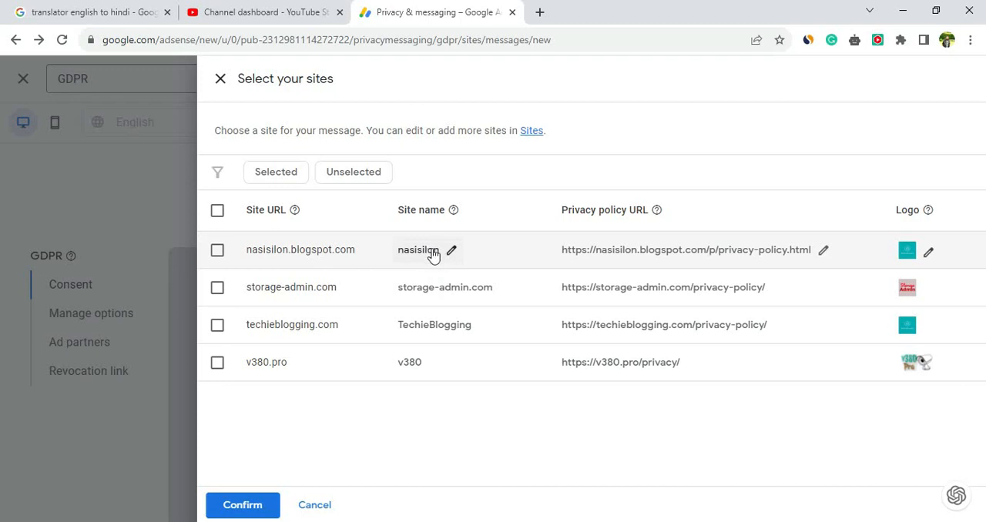
mouse_move(640, 287)
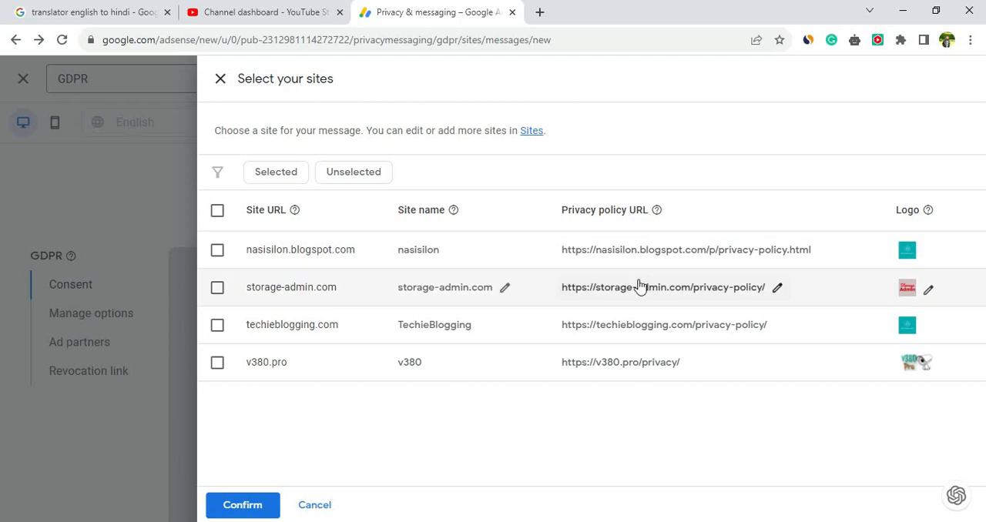
mouse_move(604, 355)
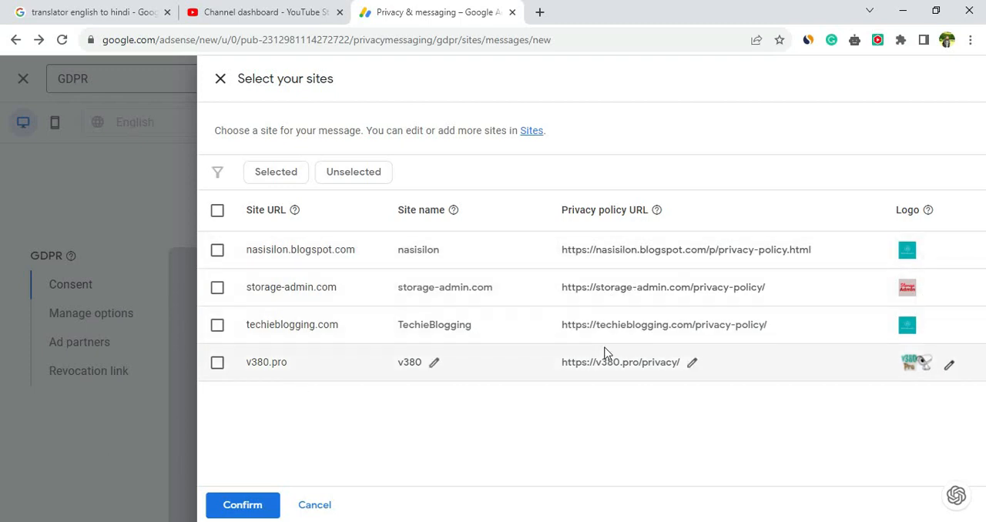
mouse_move(641, 254)
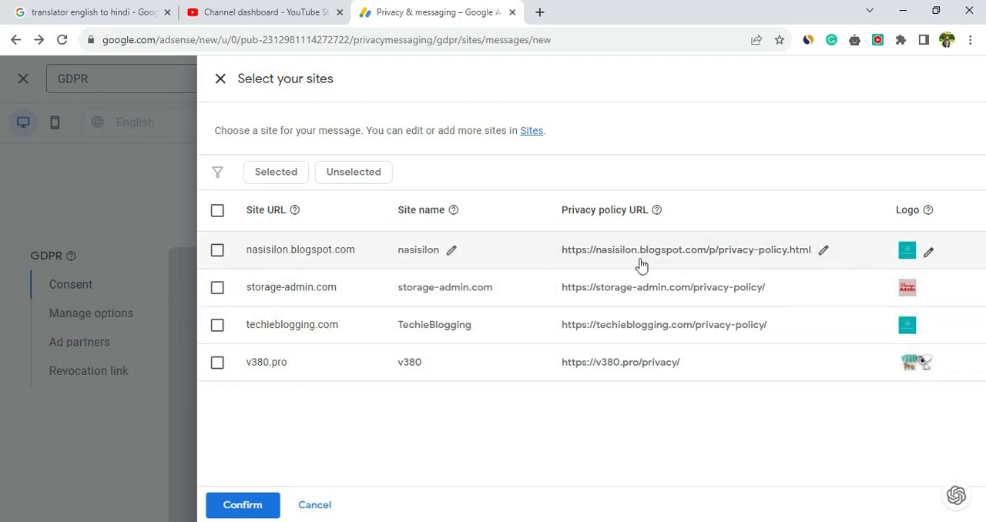
mouse_move(932, 222)
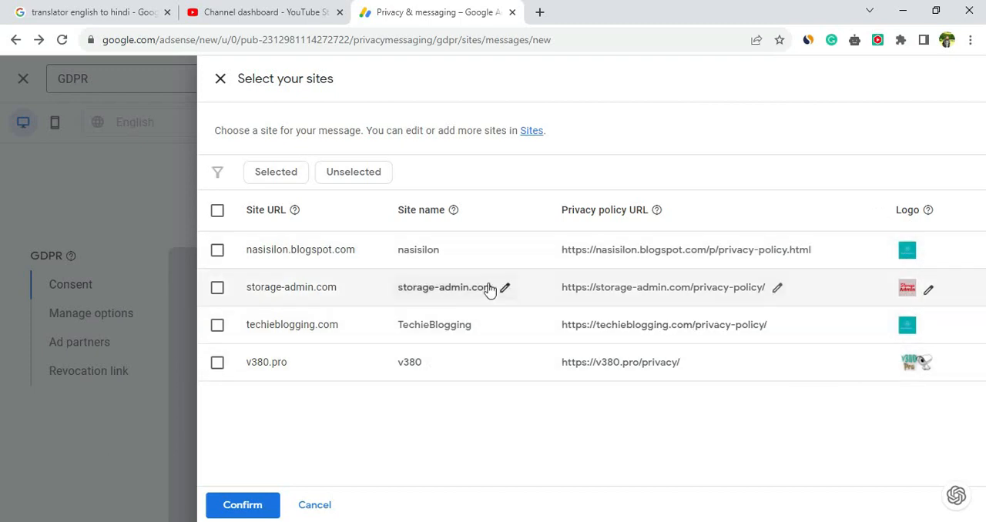
Select all four sites with the header checkbox and confirm them for the message.
click(217, 210)
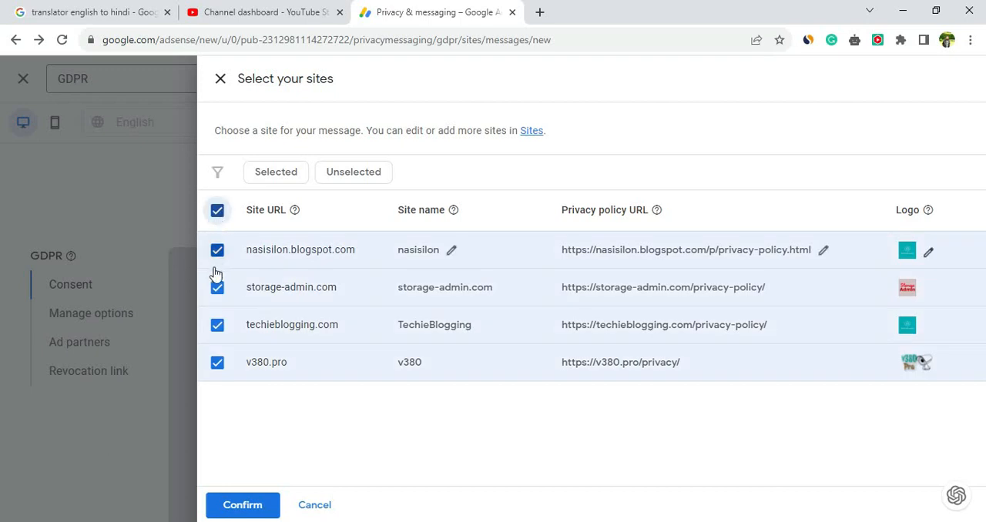
mouse_move(319, 320)
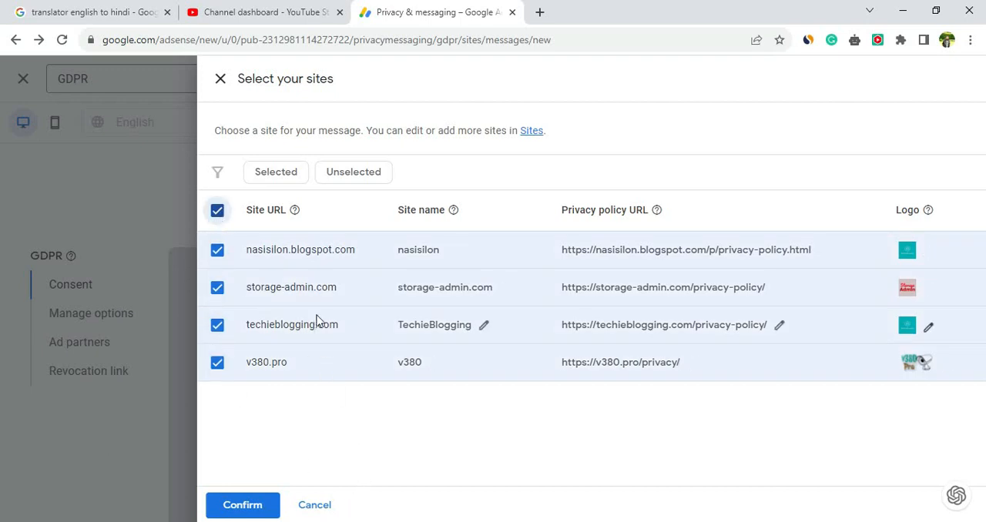
mouse_move(277, 302)
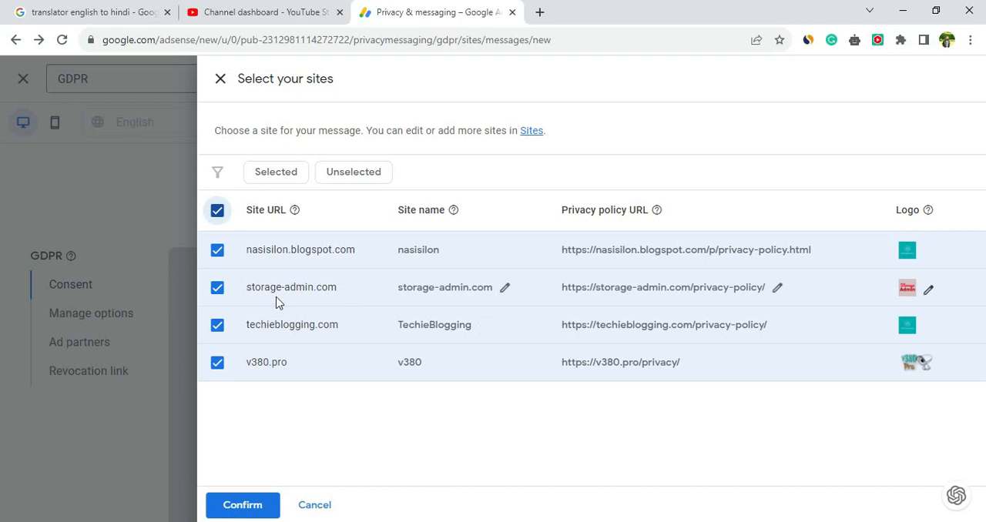
mouse_move(202, 308)
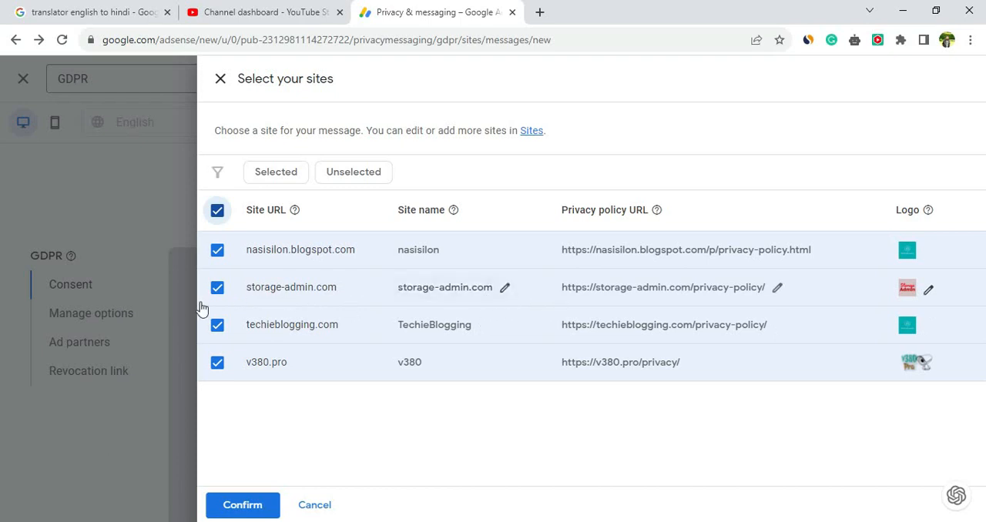
mouse_move(236, 486)
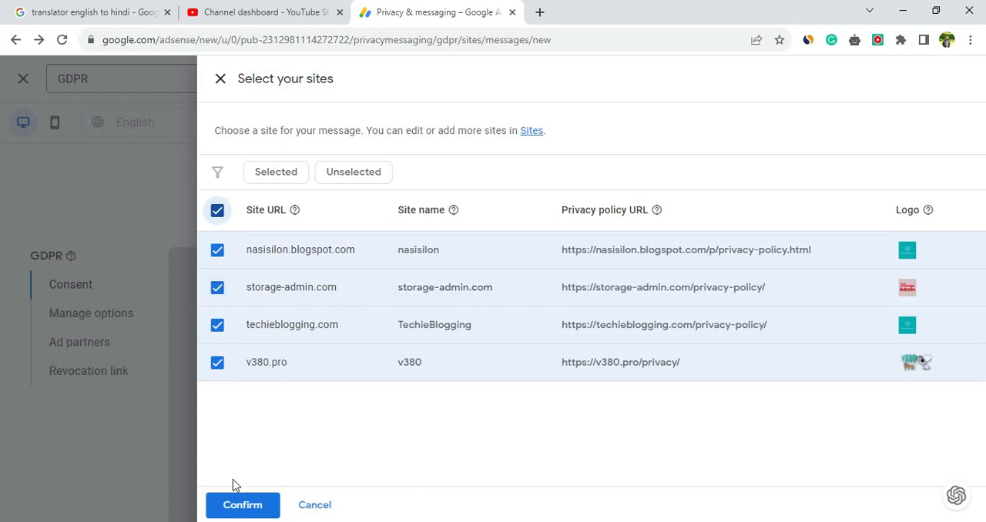
click(242, 506)
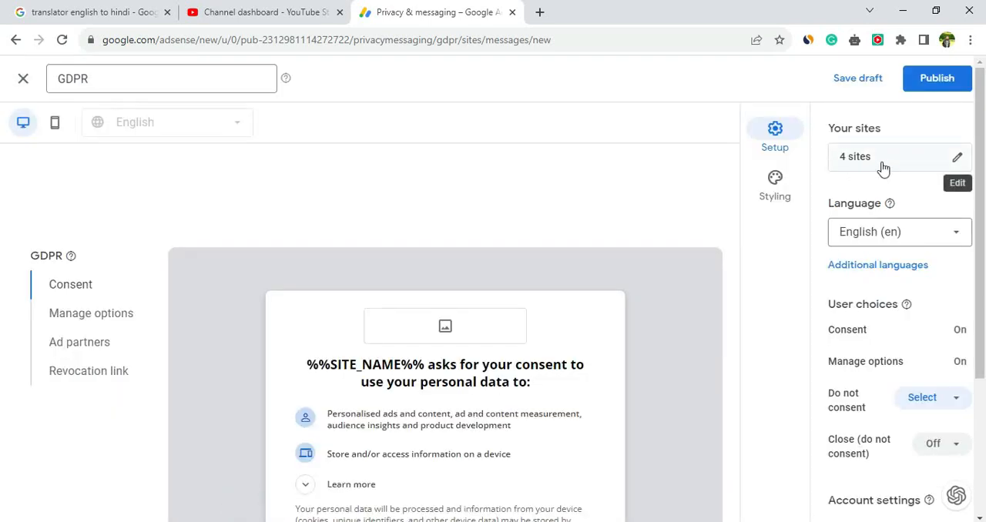
mouse_move(872, 171)
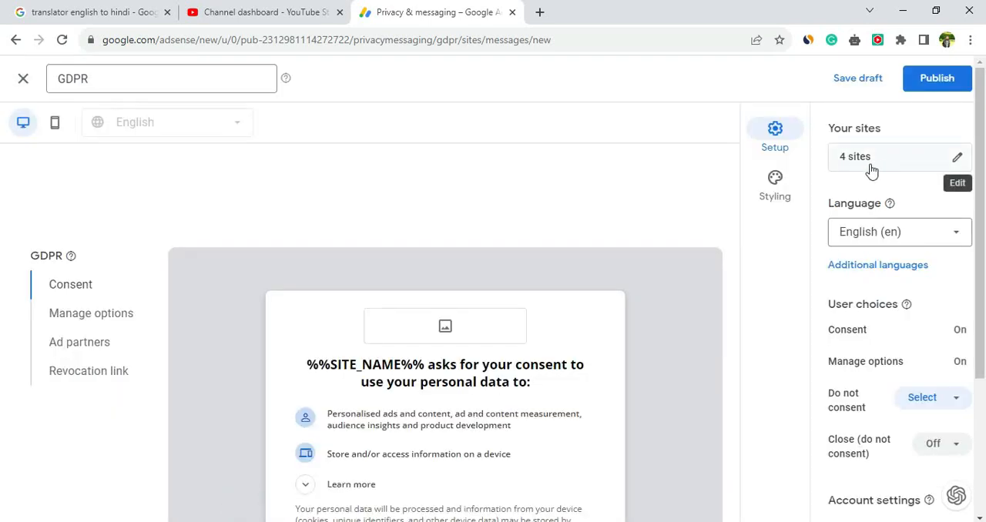
Turn on Do not consent and Close (do not consent) under User choices and preview Manage options.
scroll(down, 3)
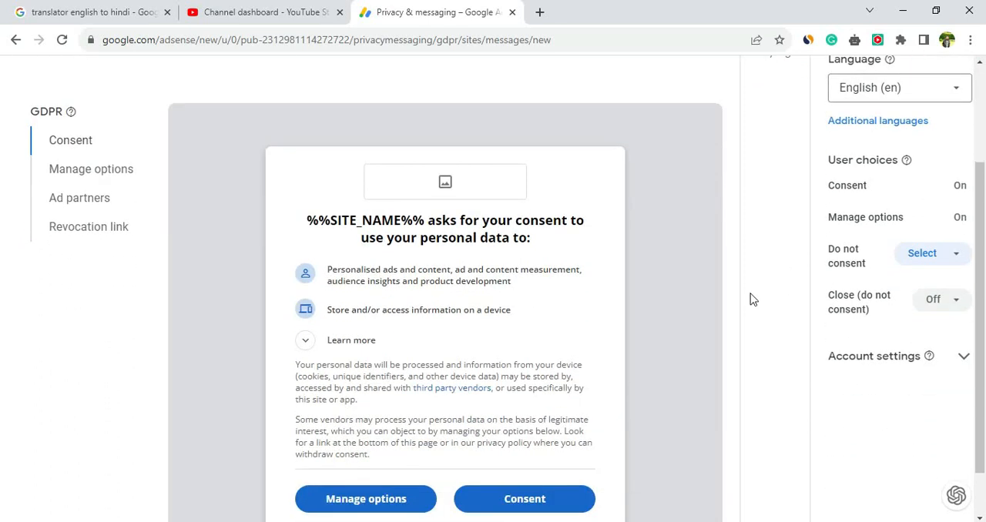
scroll(down, 3)
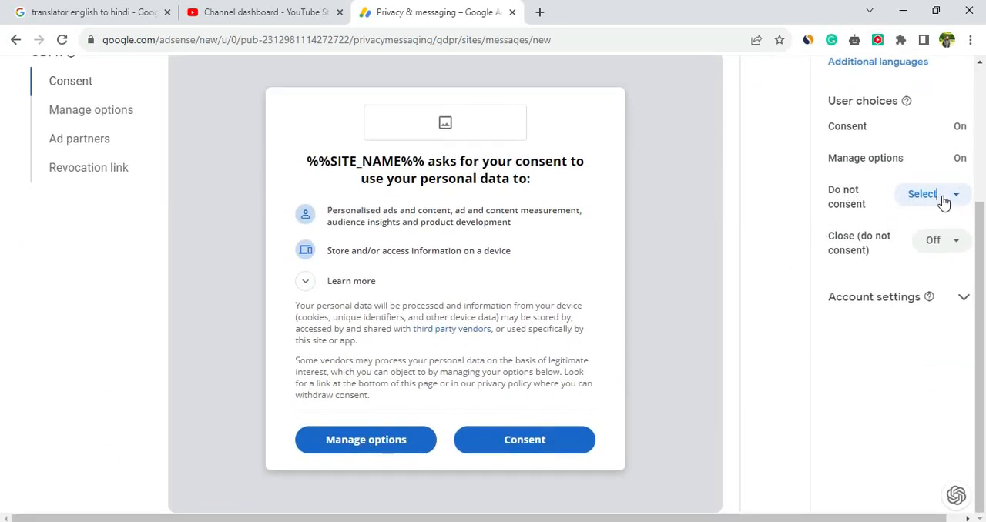
click(933, 194)
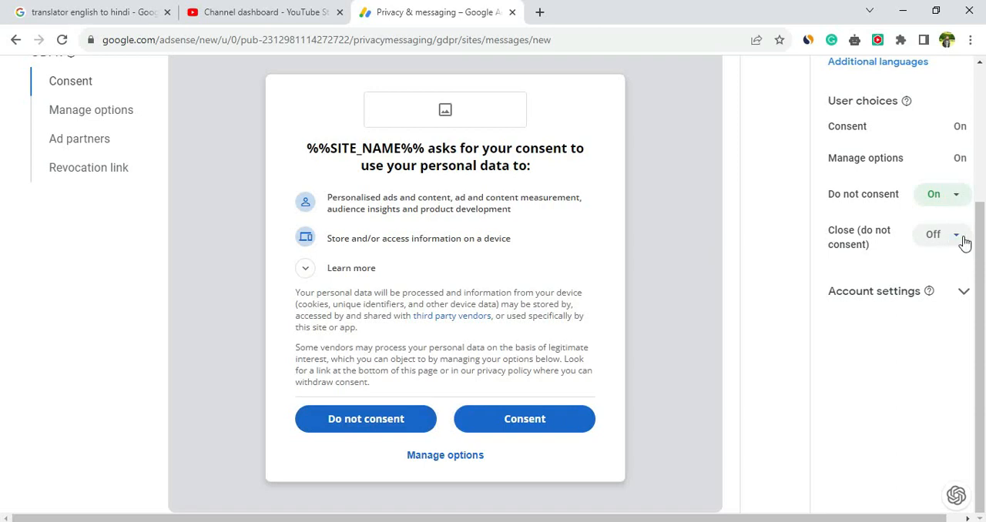
click(941, 234)
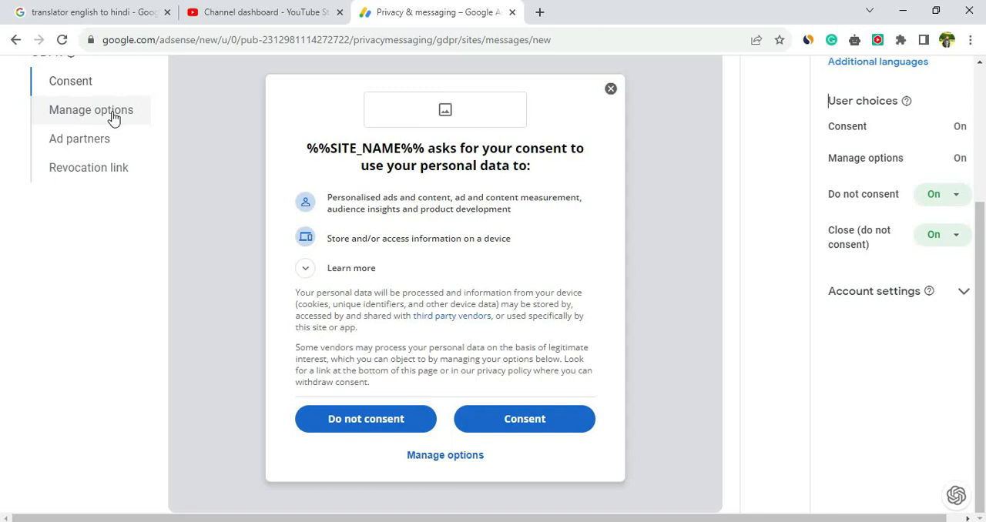
click(444, 454)
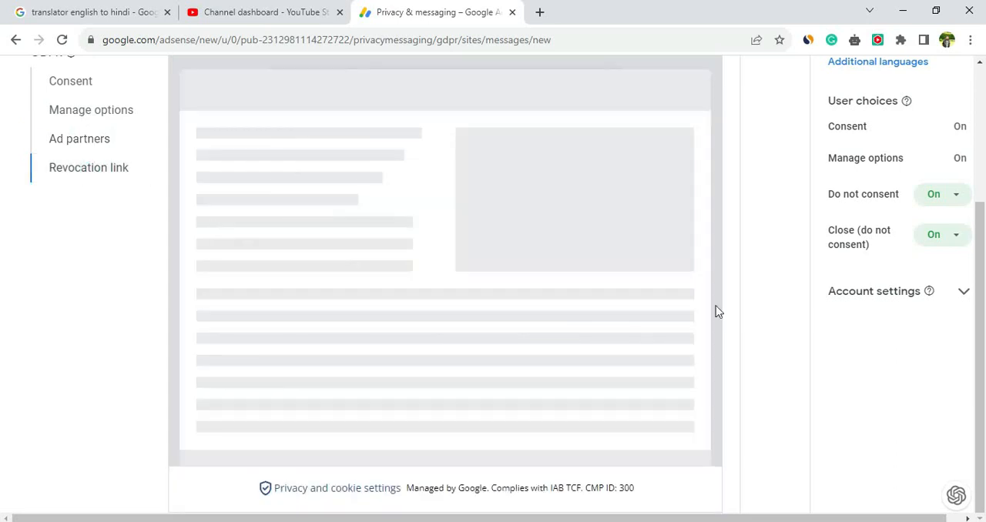
Publish the GDPR message, confirm in the dialog and return to the GDPR messages page.
scroll(up, 3)
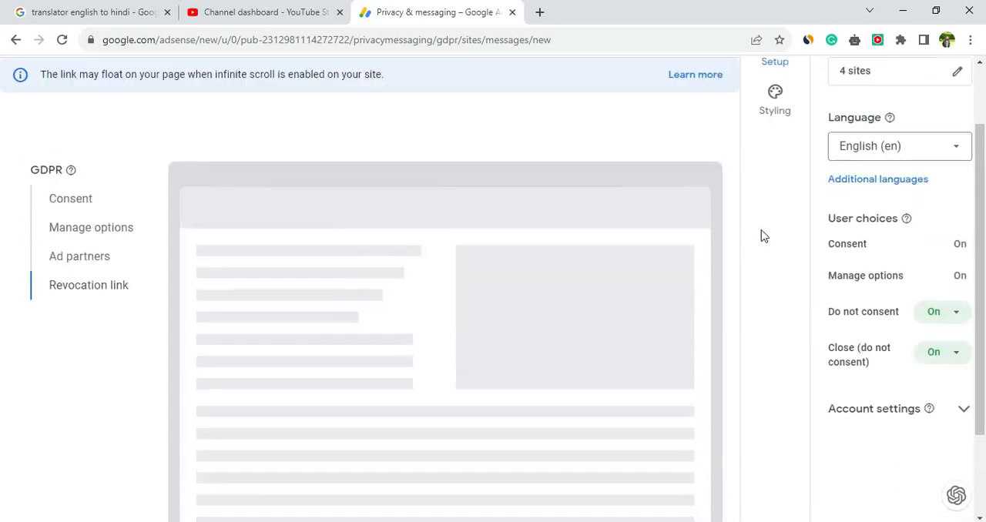
click(937, 77)
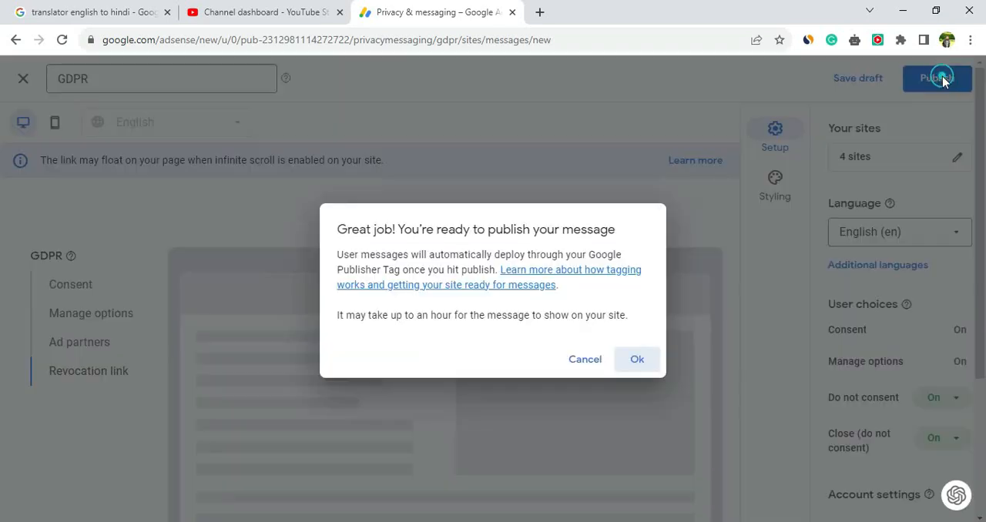
click(637, 359)
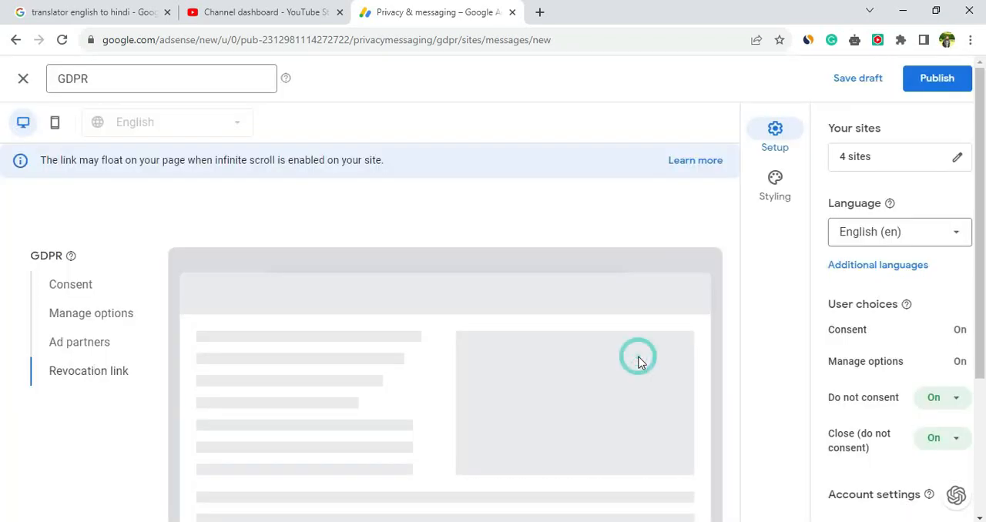
click(23, 77)
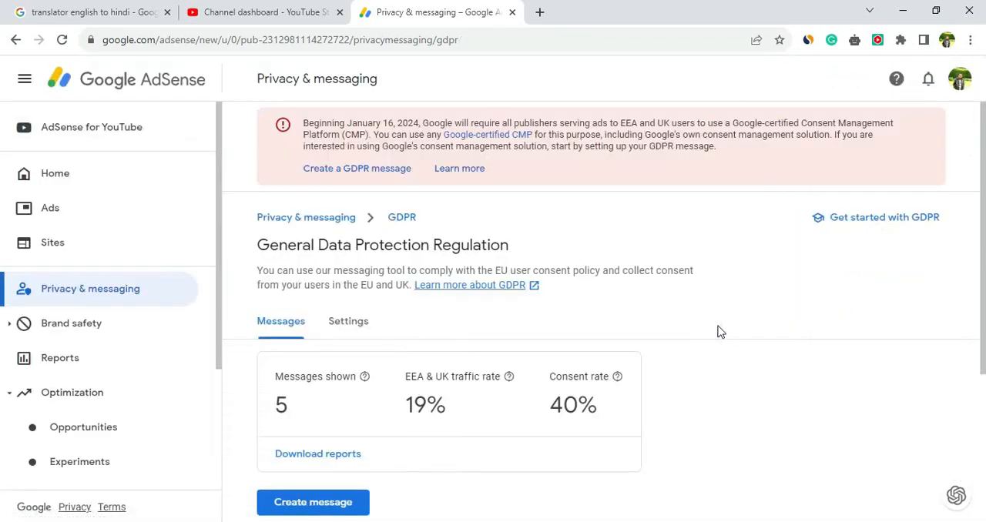
scroll(down, 3)
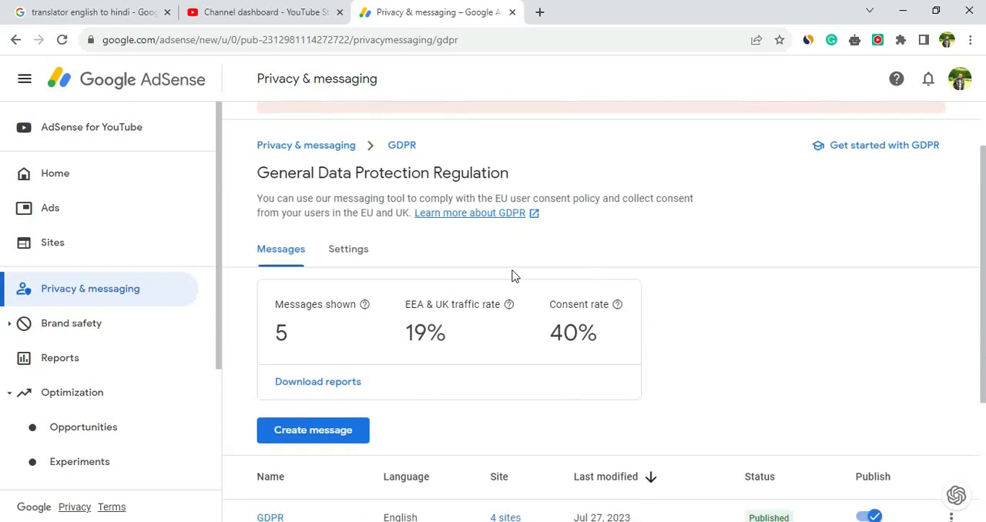
mouse_move(289, 308)
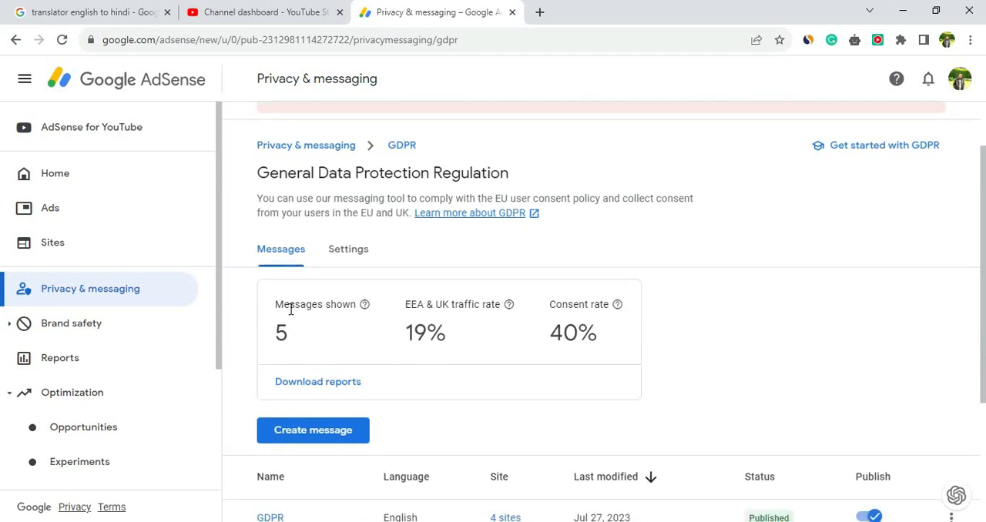
mouse_move(364, 345)
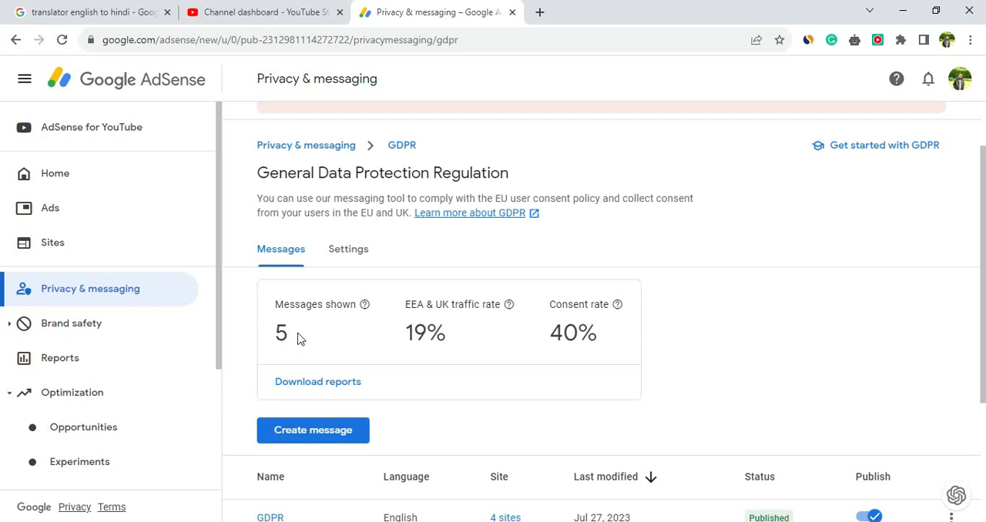
mouse_move(453, 321)
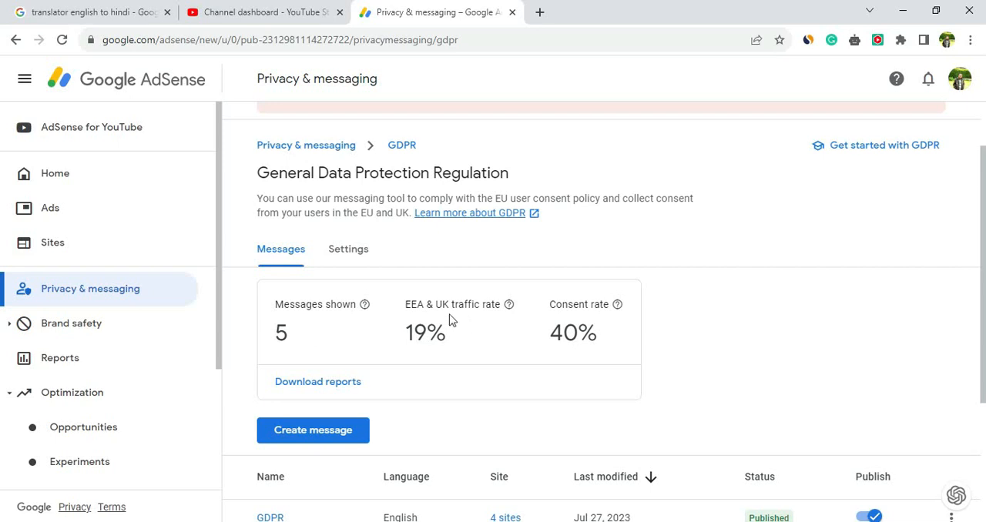
mouse_move(450, 317)
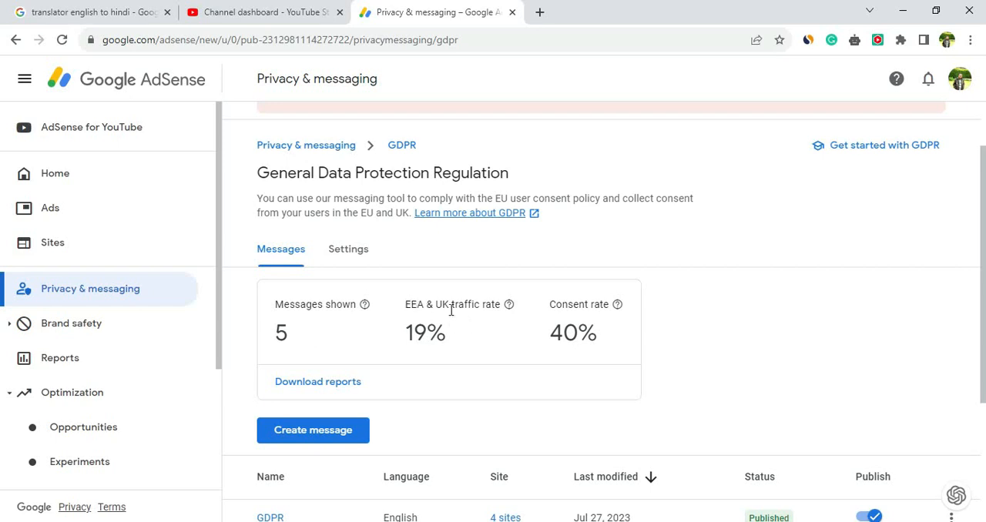
mouse_move(597, 333)
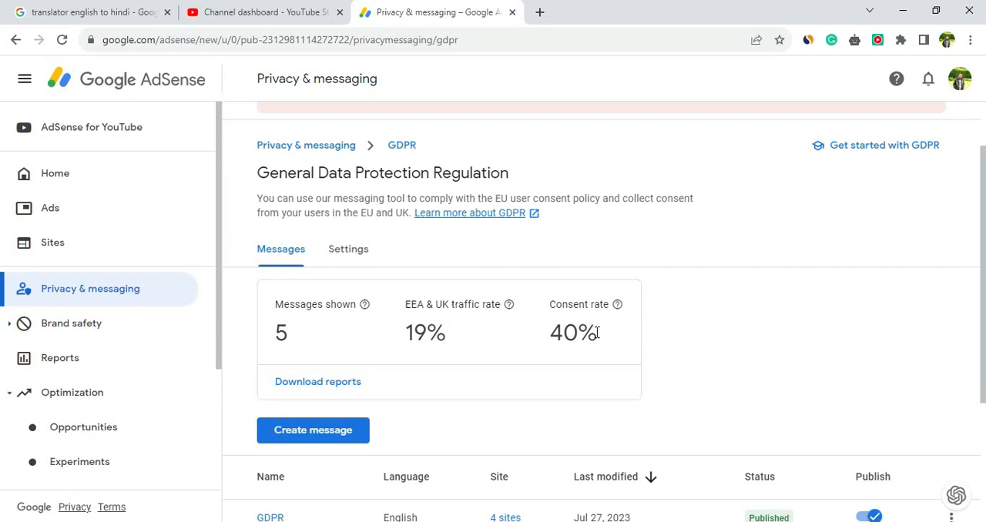
mouse_move(724, 350)
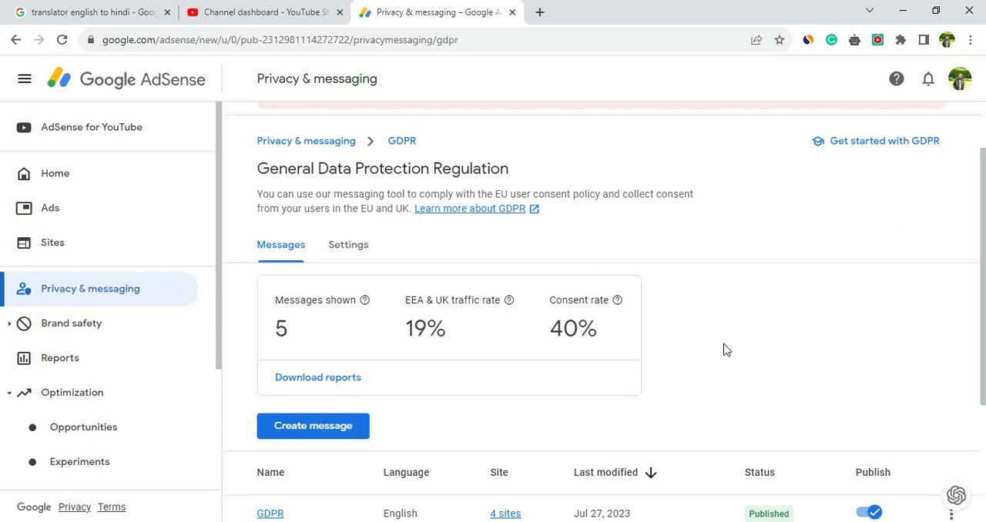
scroll(down, 3)
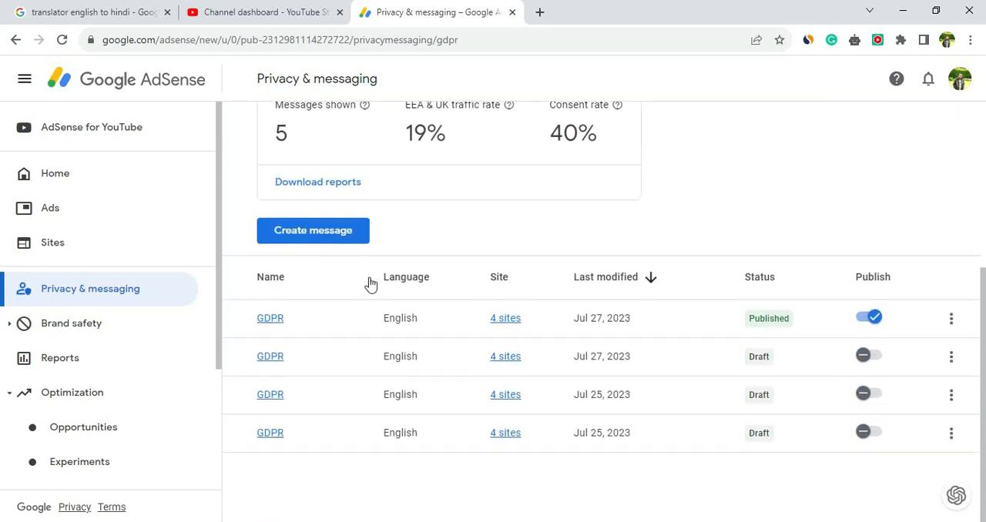
mouse_move(266, 314)
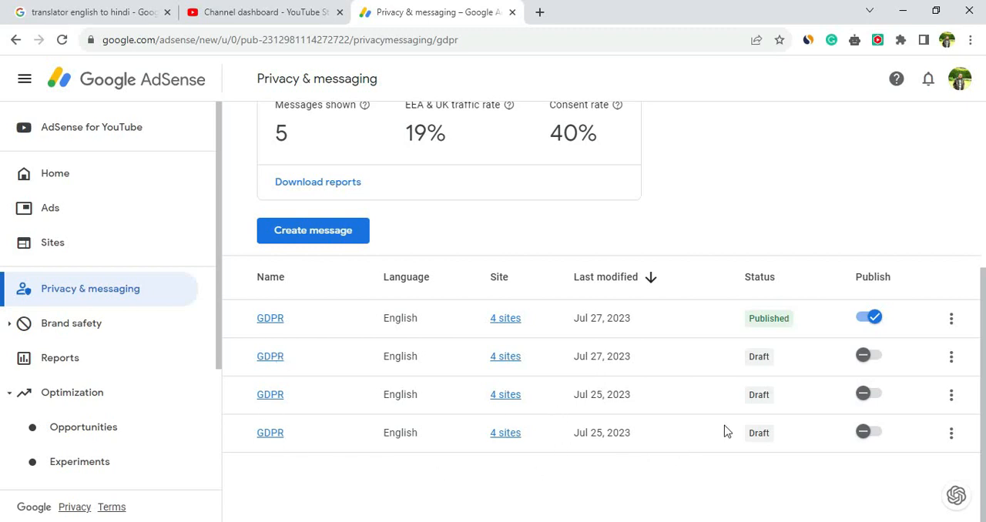
mouse_move(592, 322)
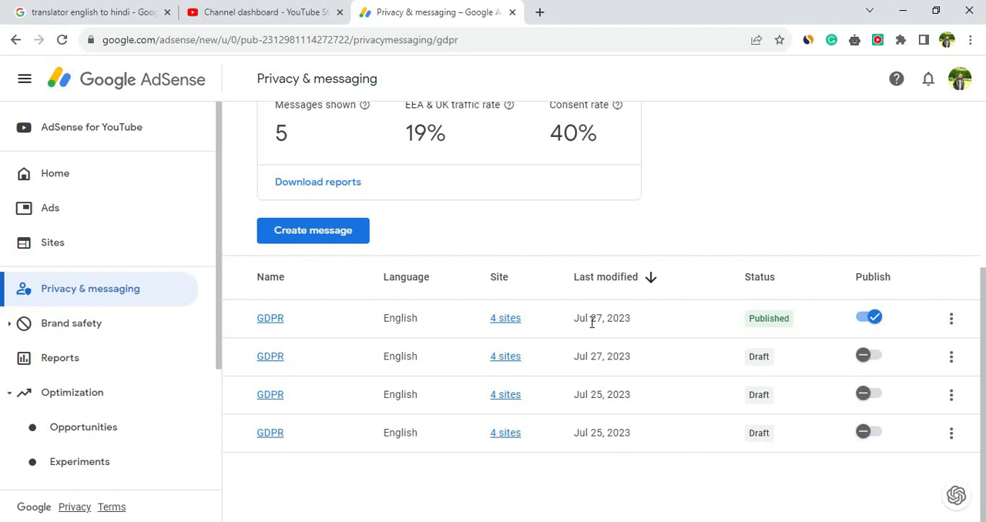
scroll(up, 3)
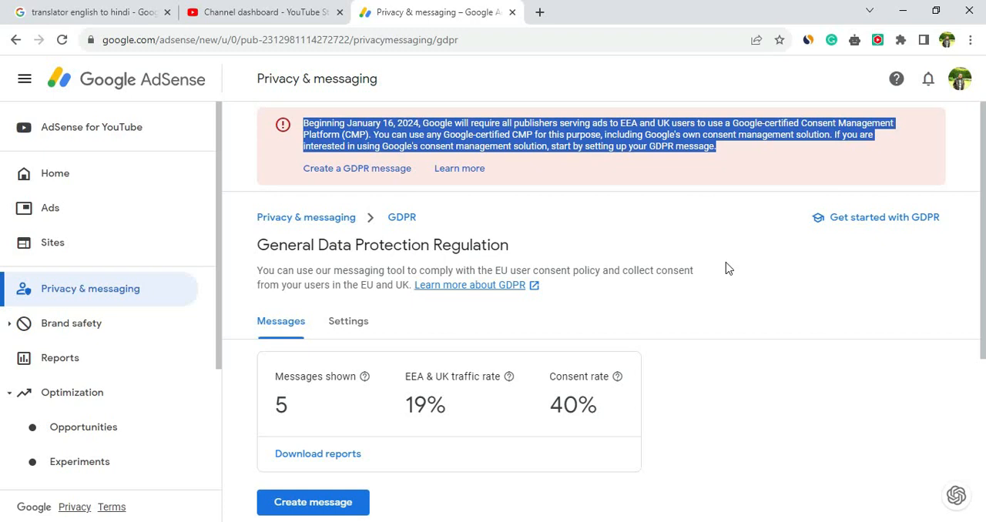
mouse_move(720, 179)
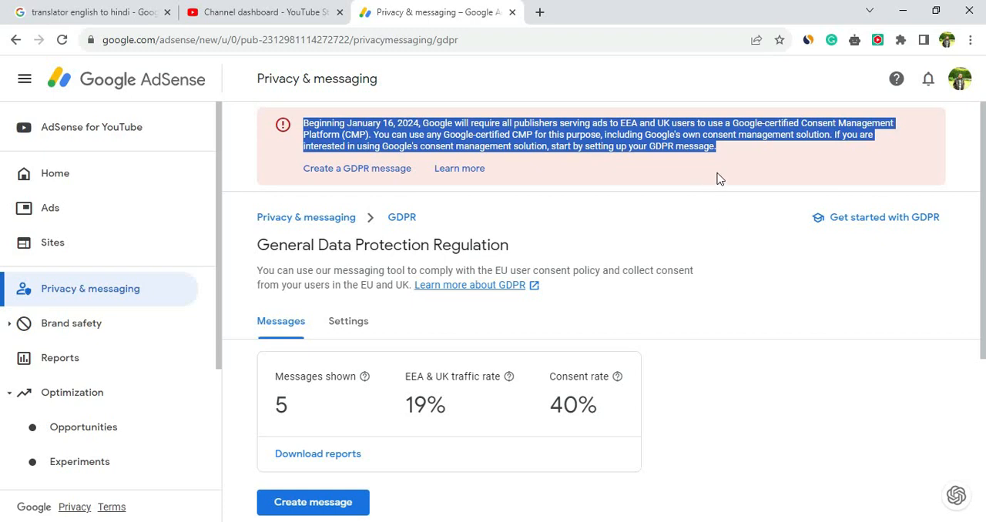
mouse_move(703, 157)
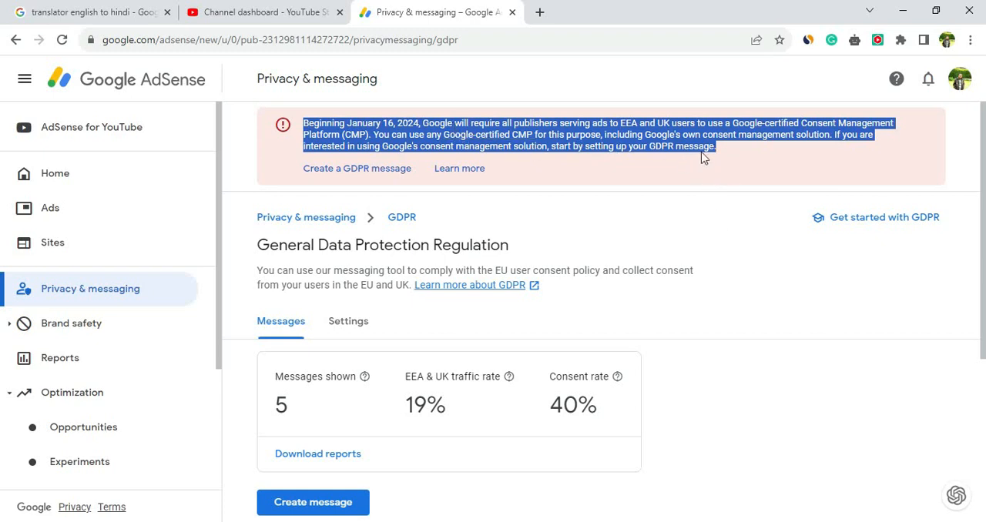
mouse_move(693, 300)
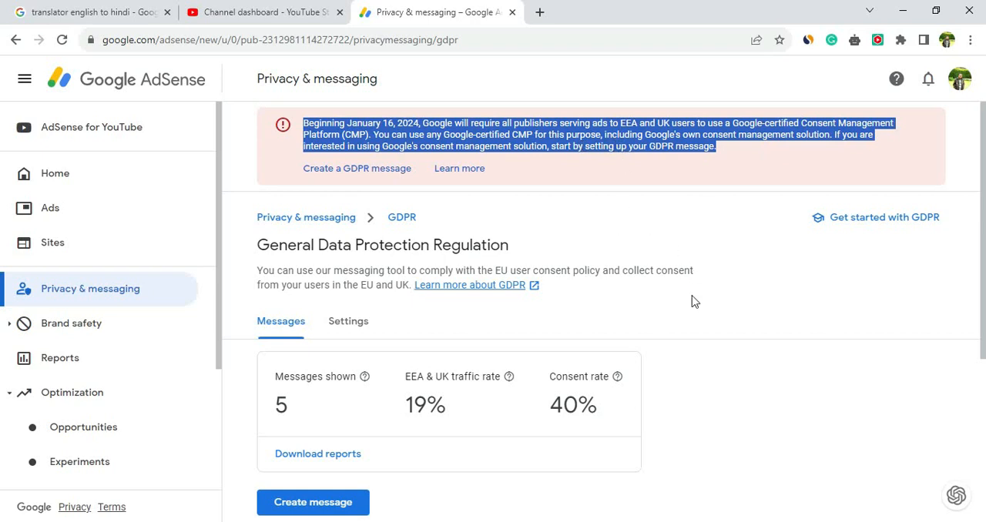
mouse_move(760, 308)
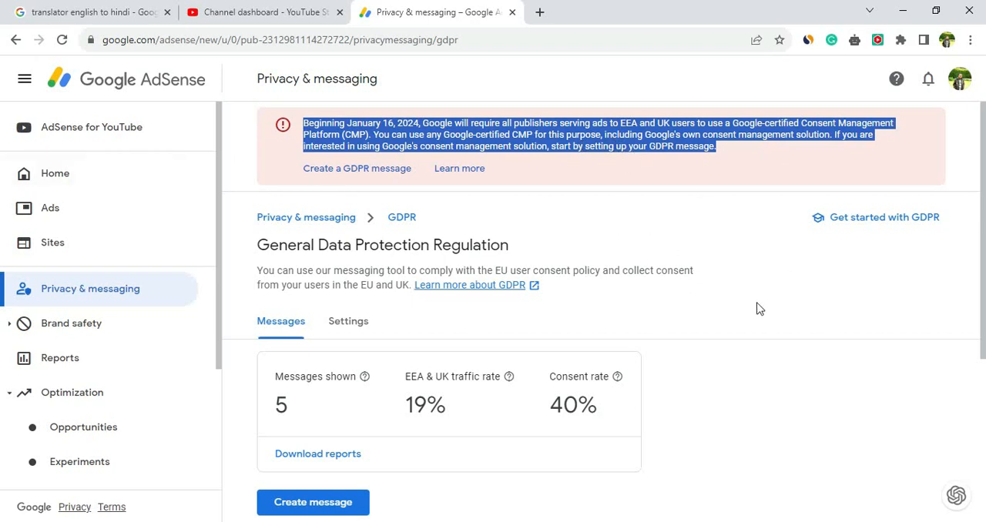
scroll(down, 3)
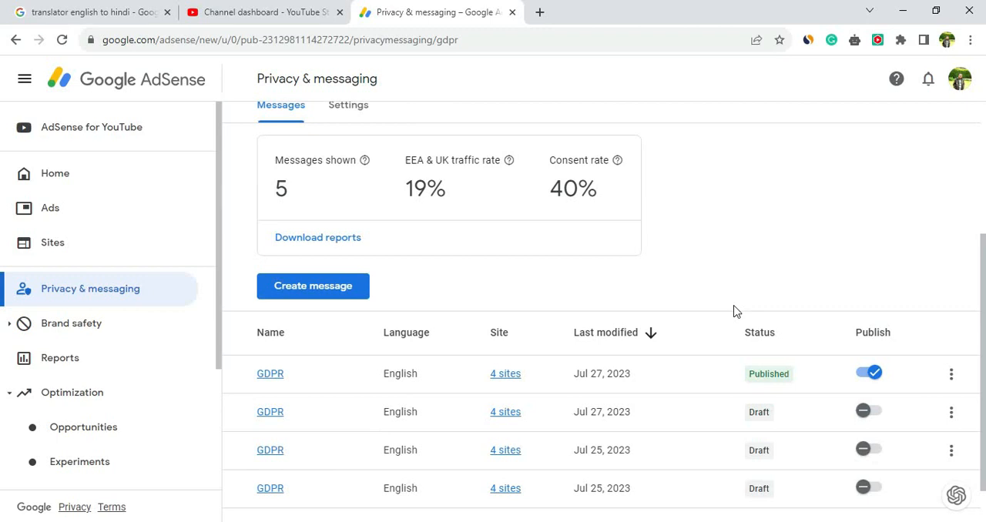
mouse_move(755, 287)
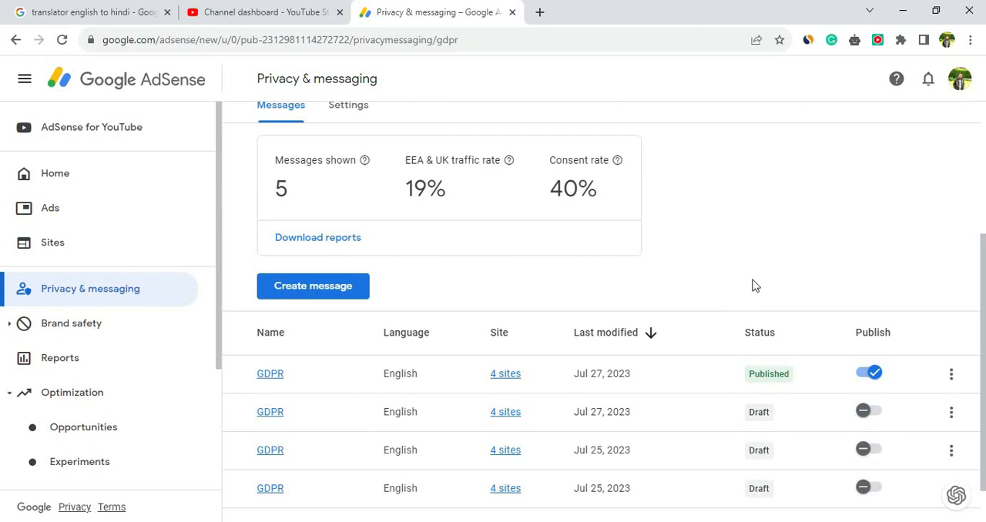